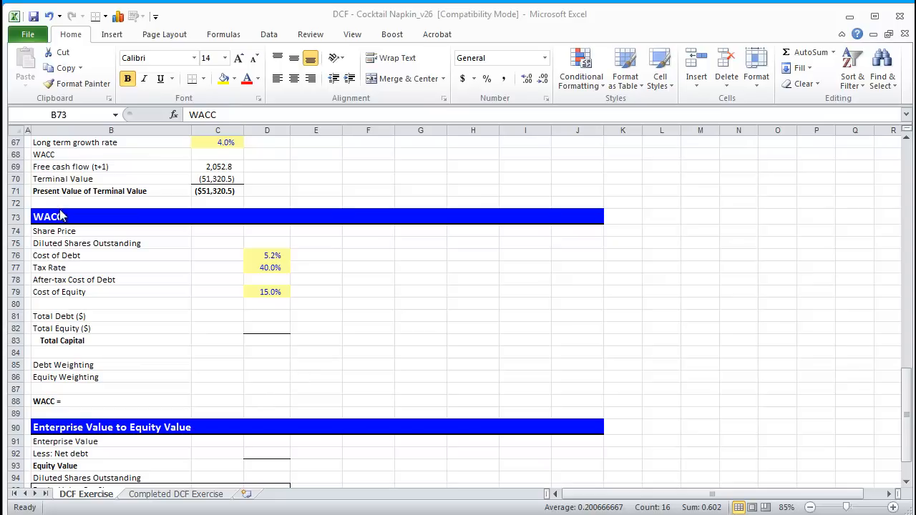
Step: Review the empty Discount Rate (WACC) cells and the sum of present values of FCFs
scroll(down, 3)
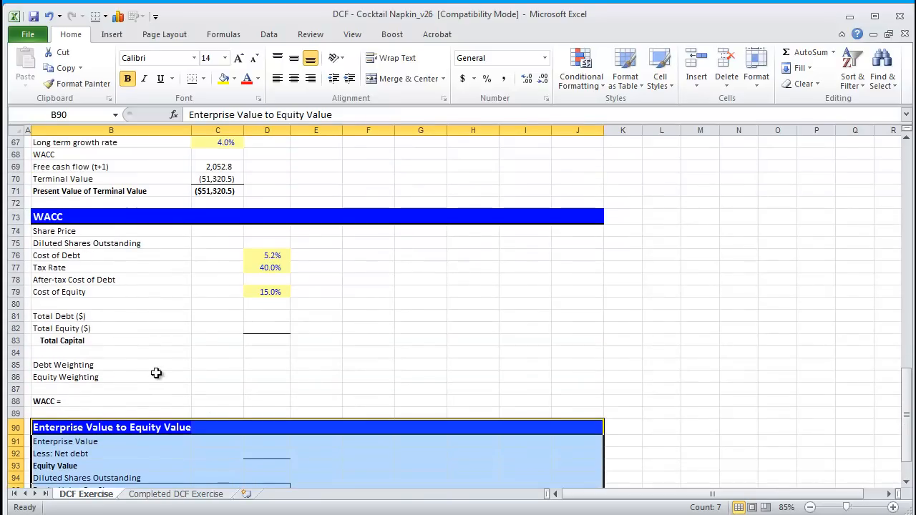
scroll(up, 3)
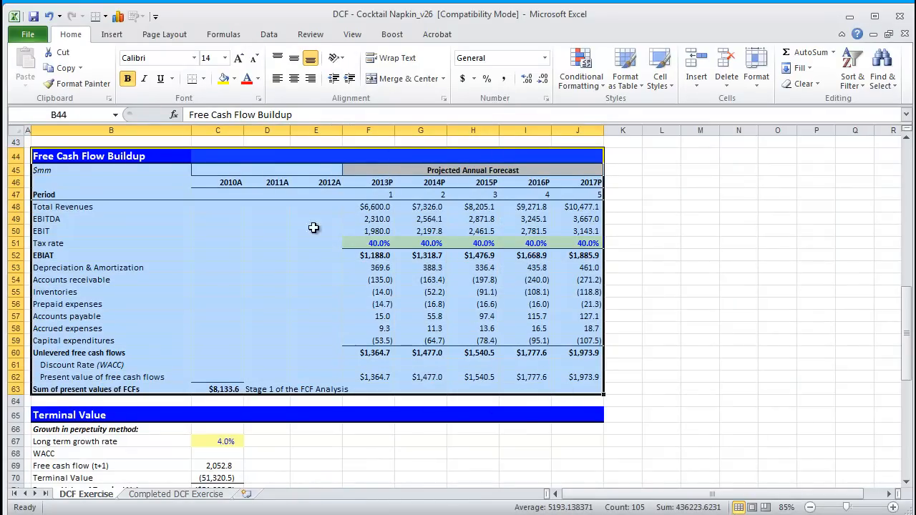
mouse_move(435, 332)
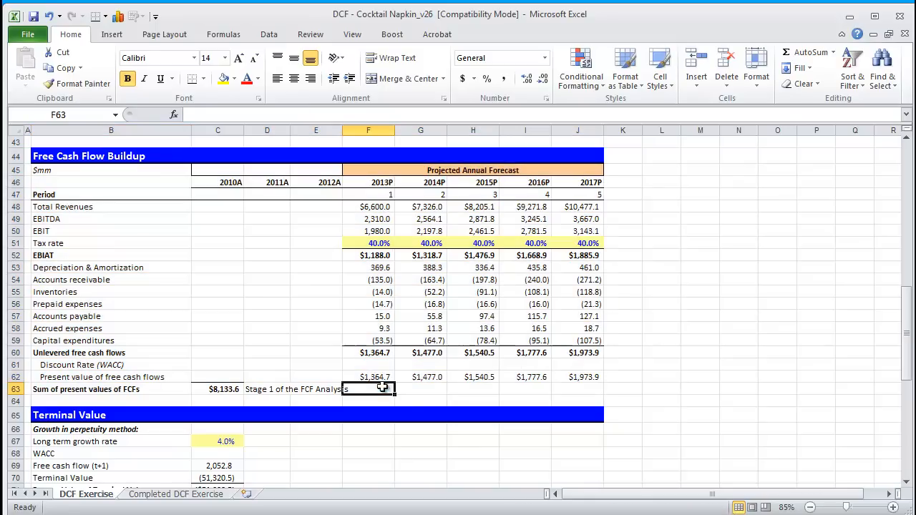
click(367, 365)
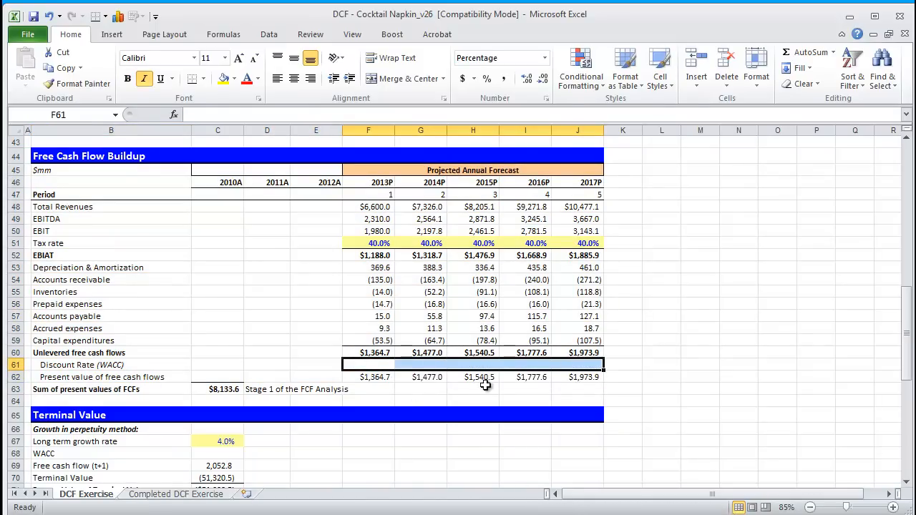
click(218, 389)
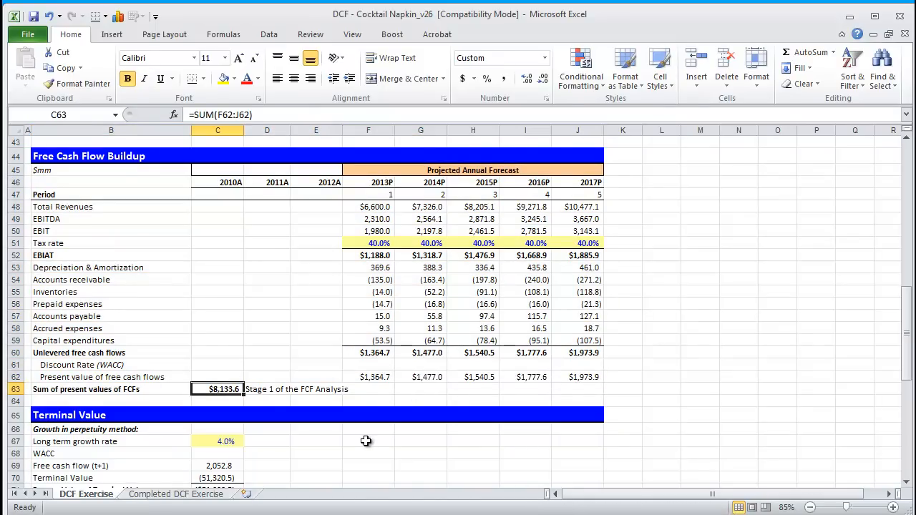
mouse_move(231, 403)
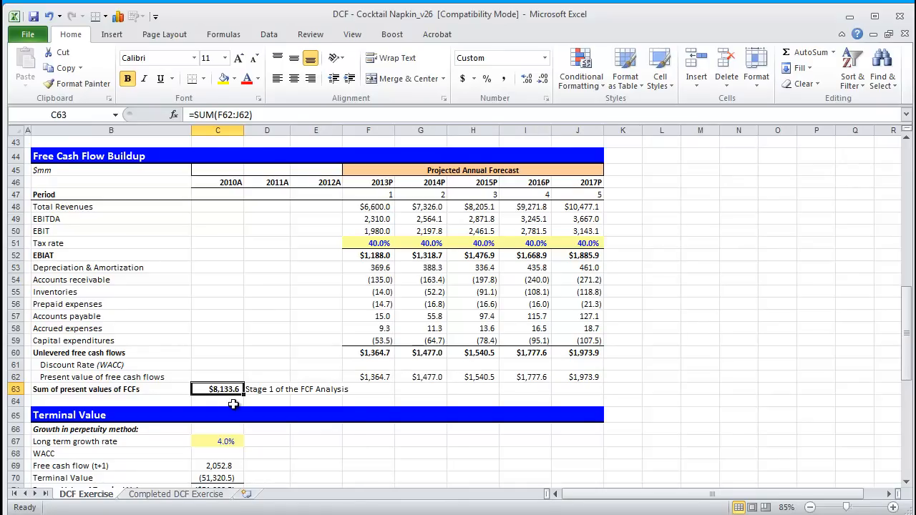
scroll(down, 3)
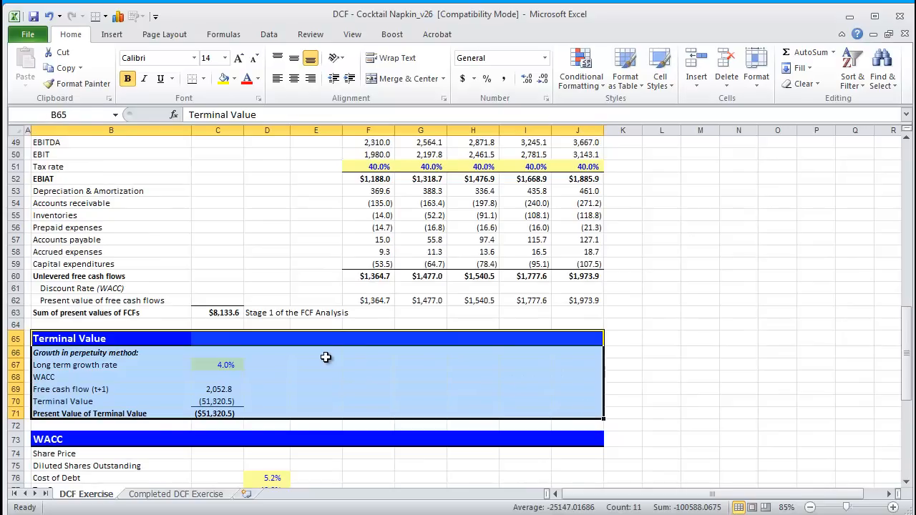
mouse_move(97, 364)
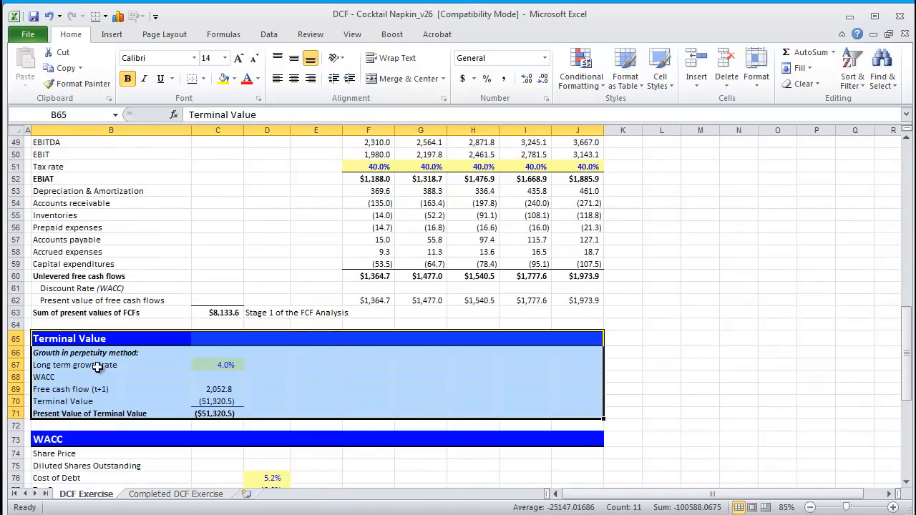
mouse_move(112, 392)
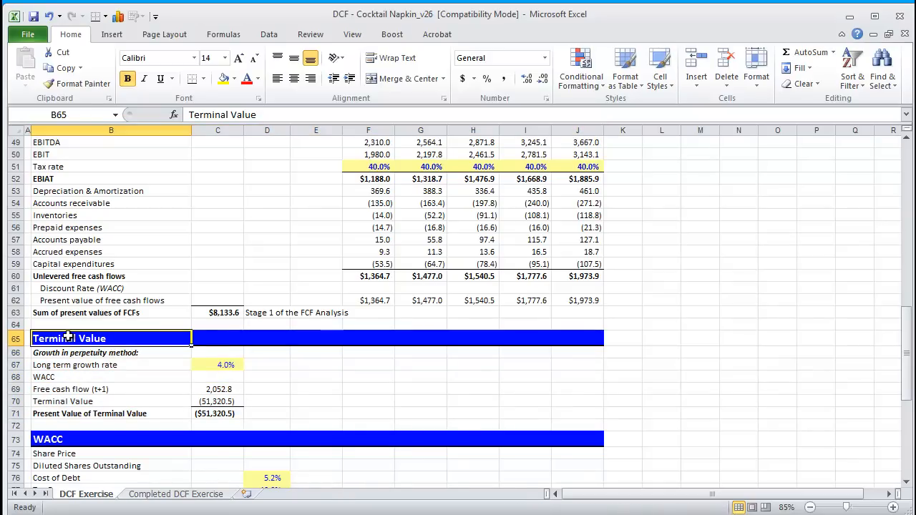
mouse_move(229, 409)
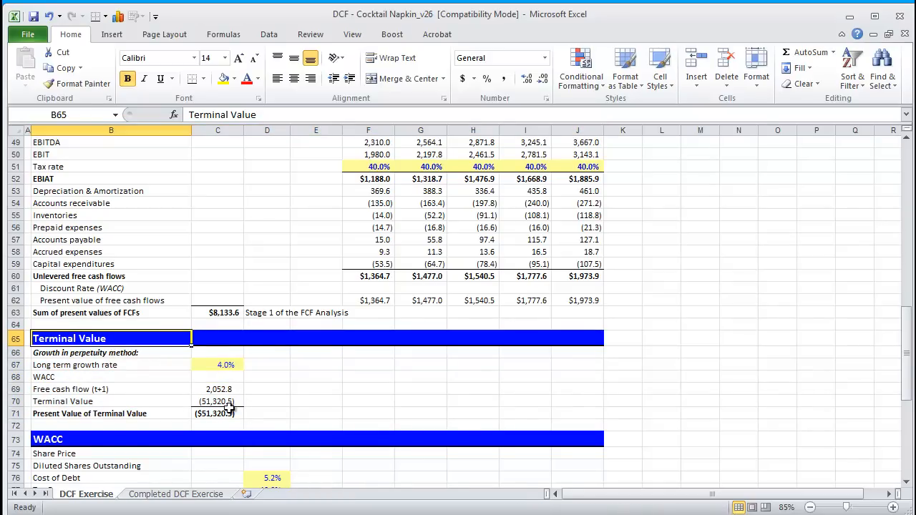
click(217, 312)
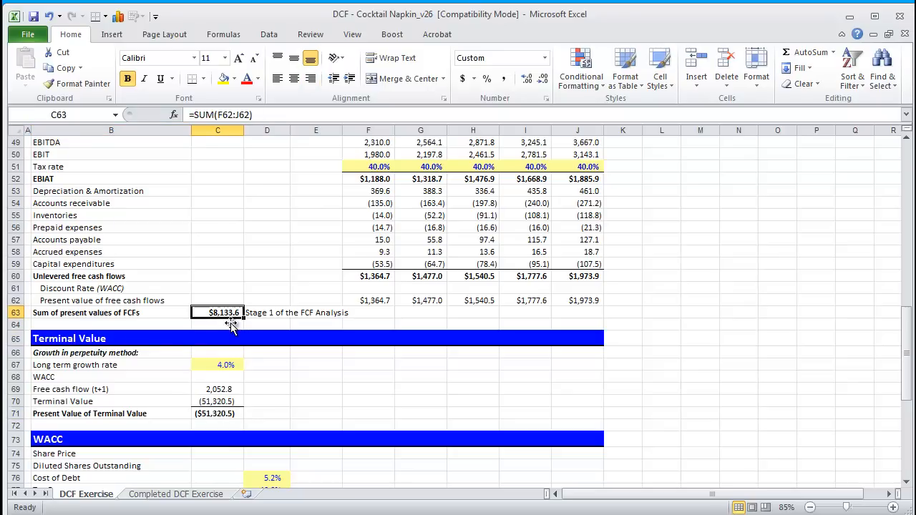
click(217, 414)
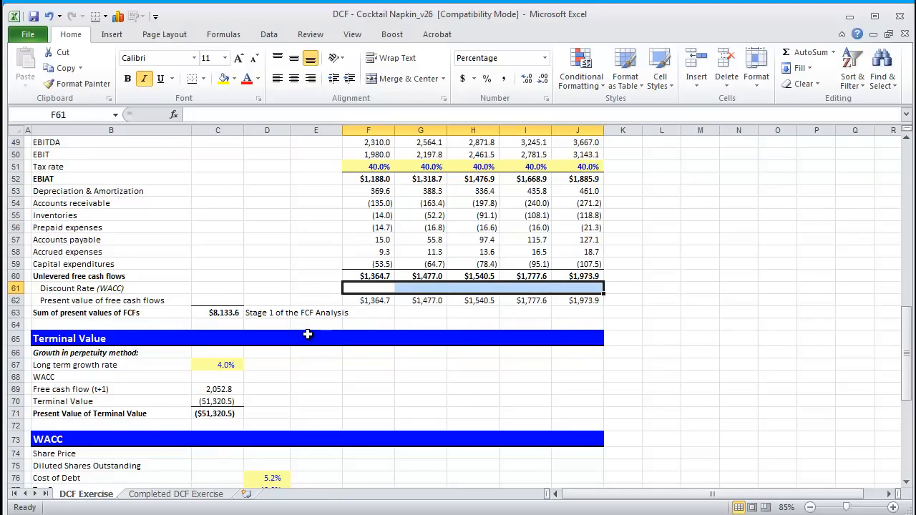
scroll(down, 3)
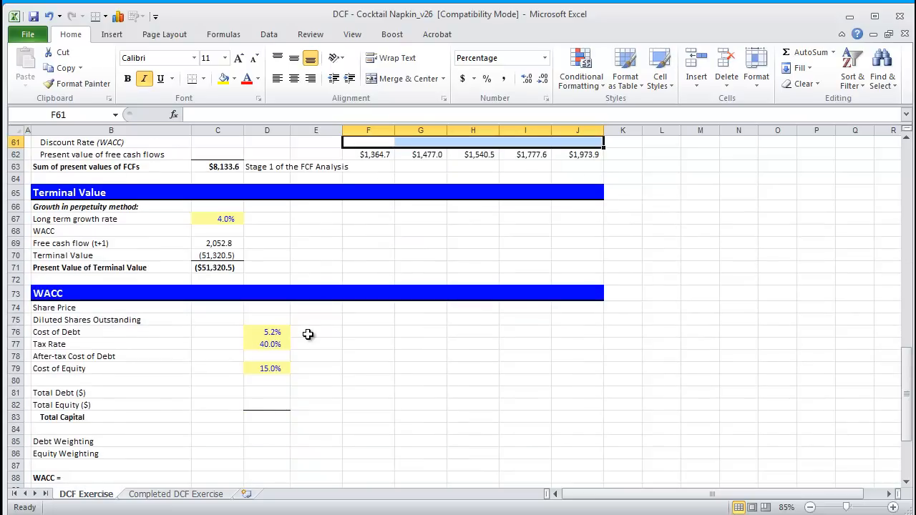
mouse_move(261, 361)
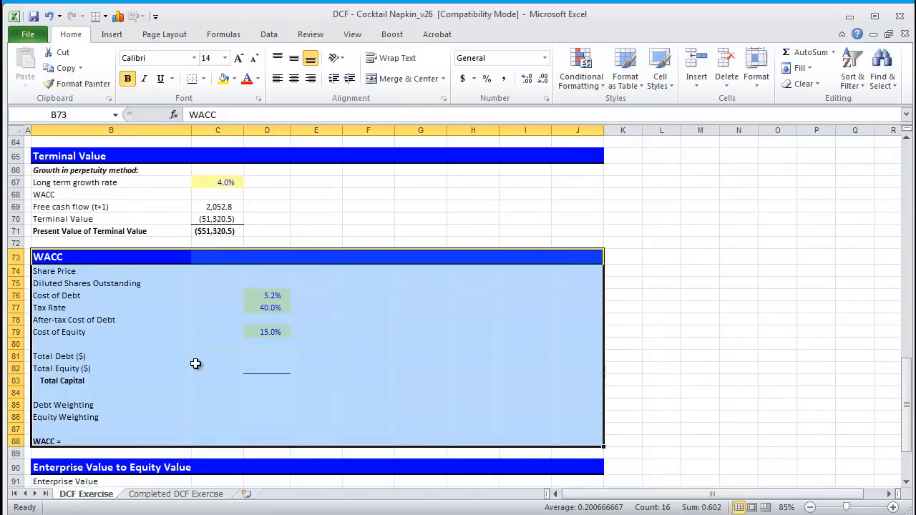
mouse_move(140, 301)
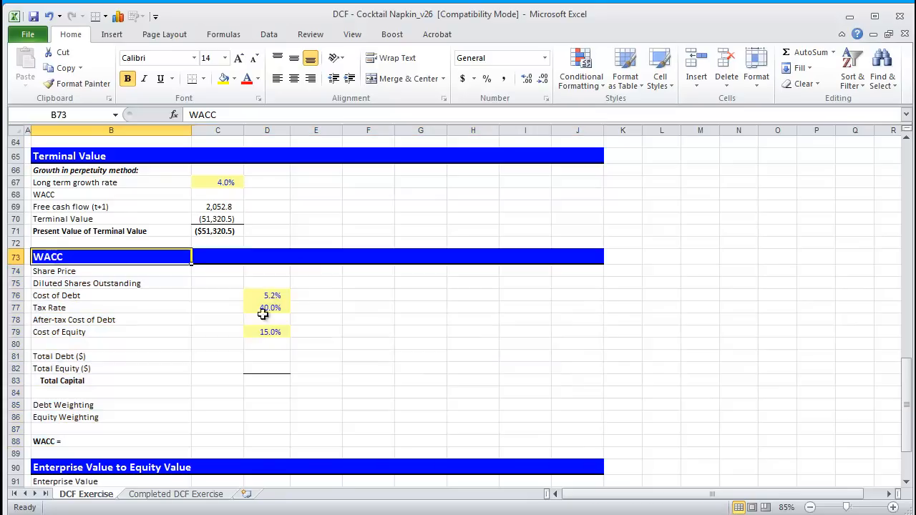
mouse_move(274, 318)
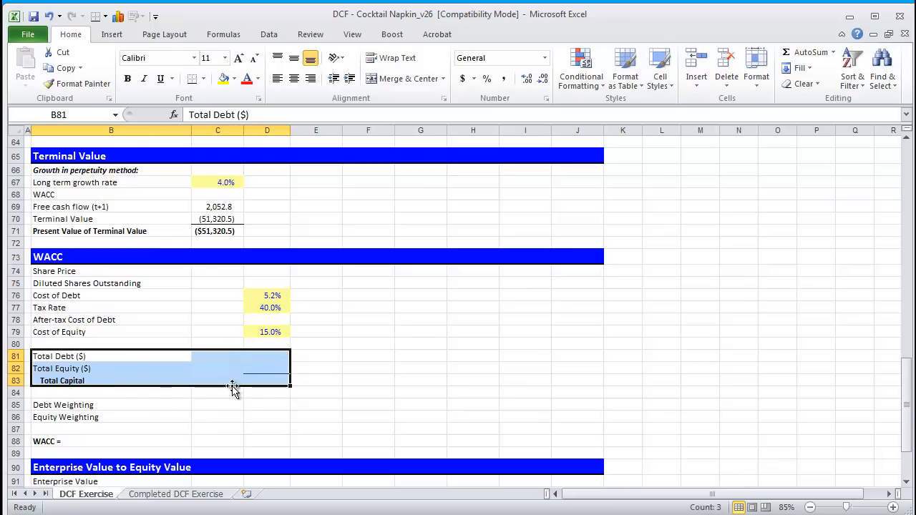
mouse_move(140, 393)
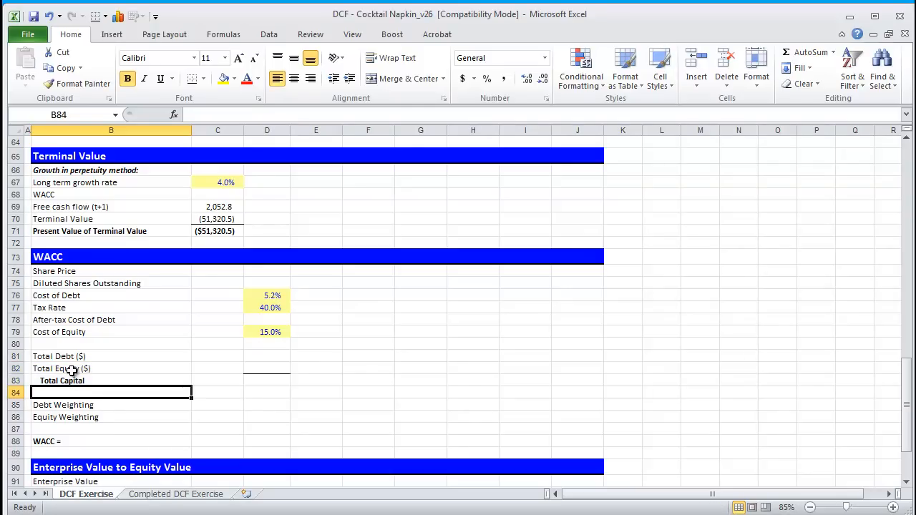
Step: Review the WACC section's Total Debt, Total Equity and Total Capital rows
drag(72, 354, 266, 380)
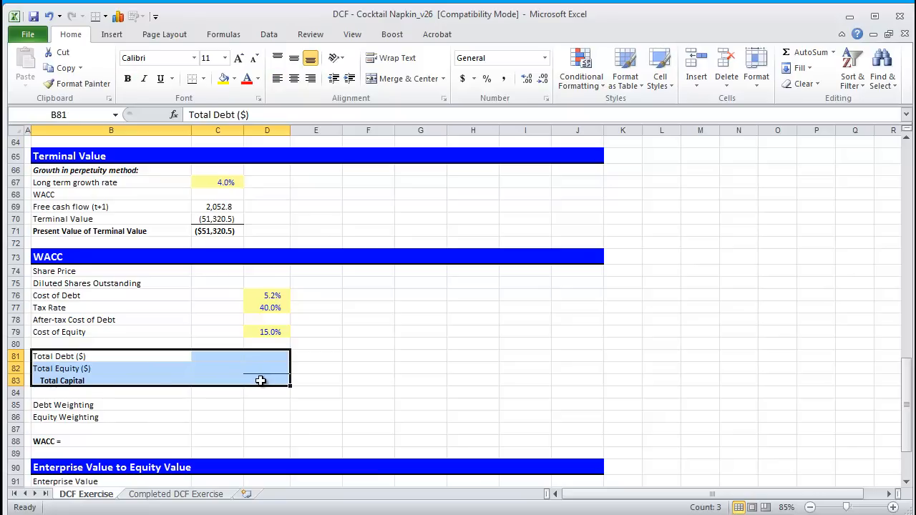
mouse_move(90, 369)
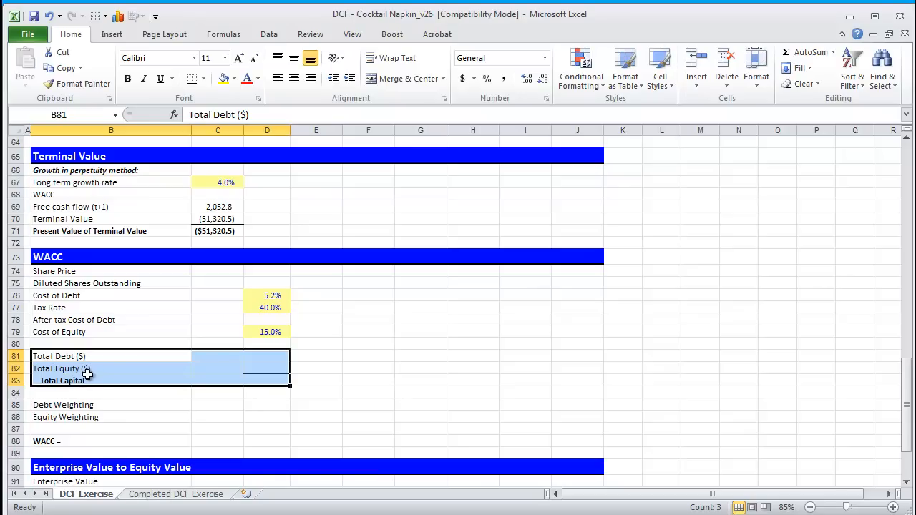
mouse_move(89, 372)
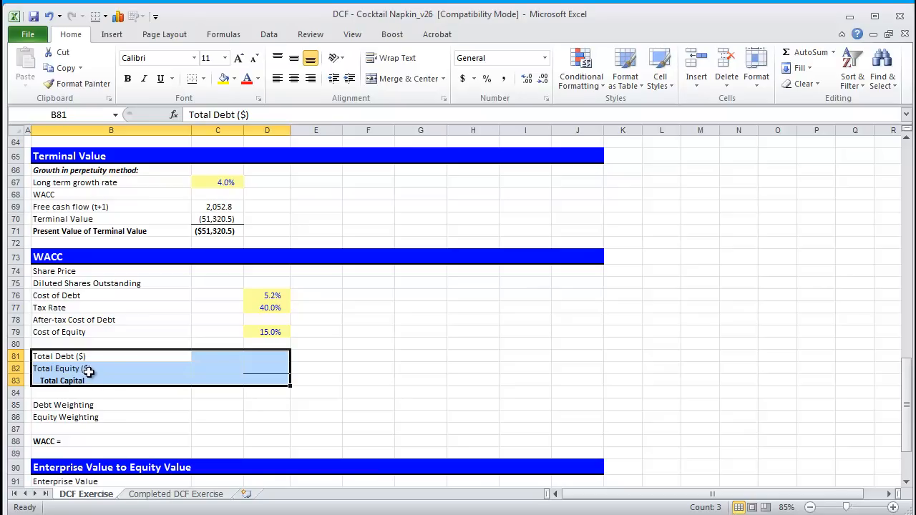
mouse_move(128, 405)
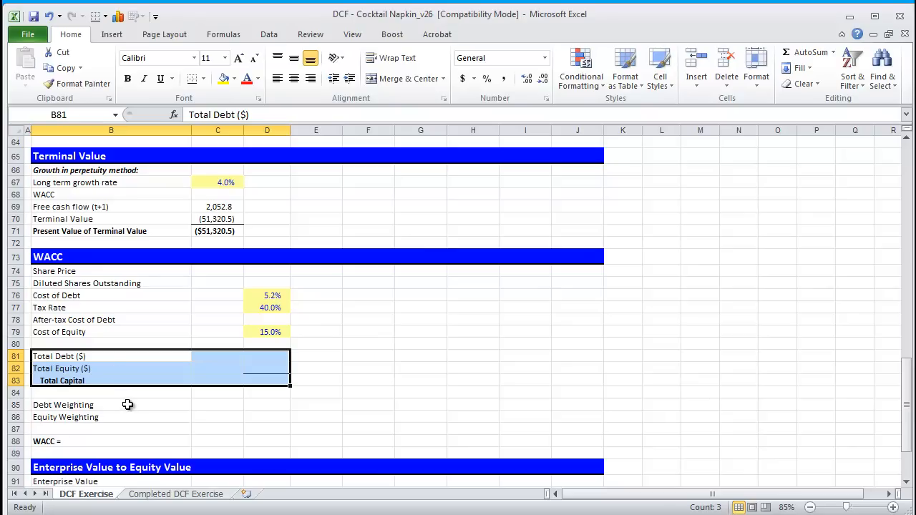
mouse_move(114, 399)
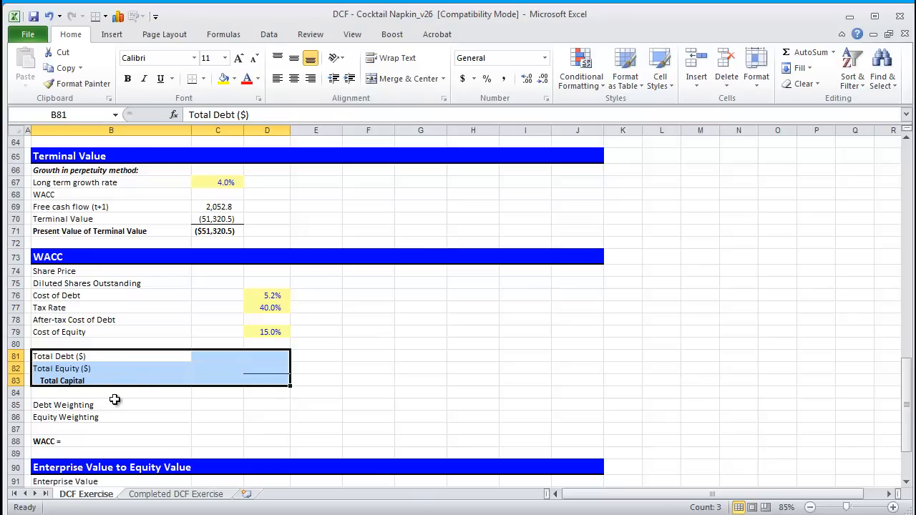
mouse_move(149, 417)
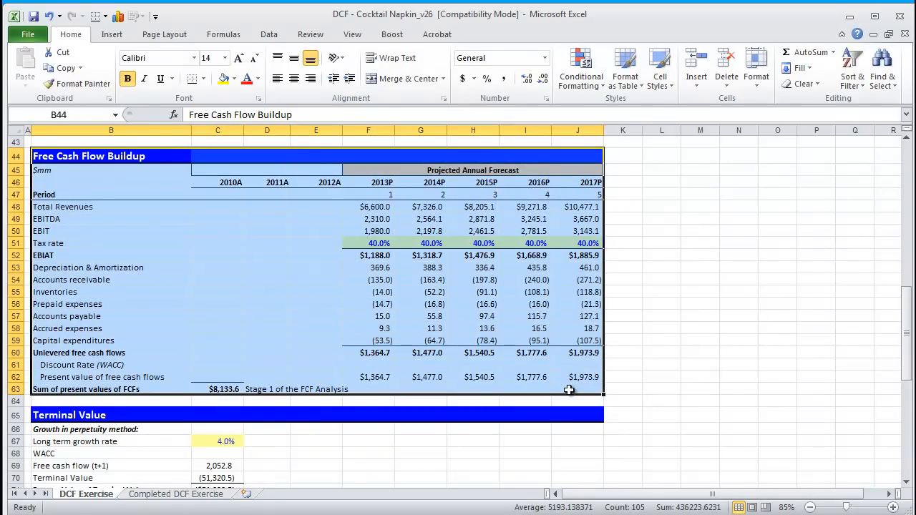
mouse_move(340, 381)
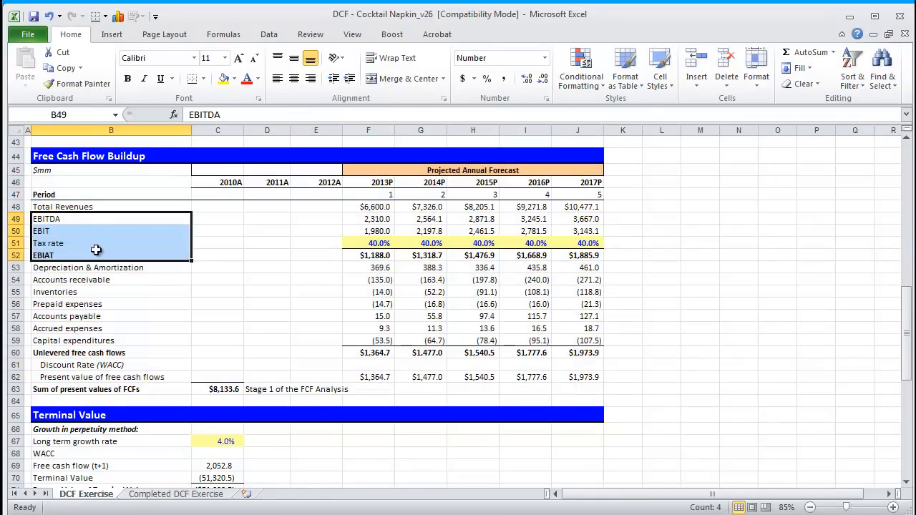
mouse_move(66, 255)
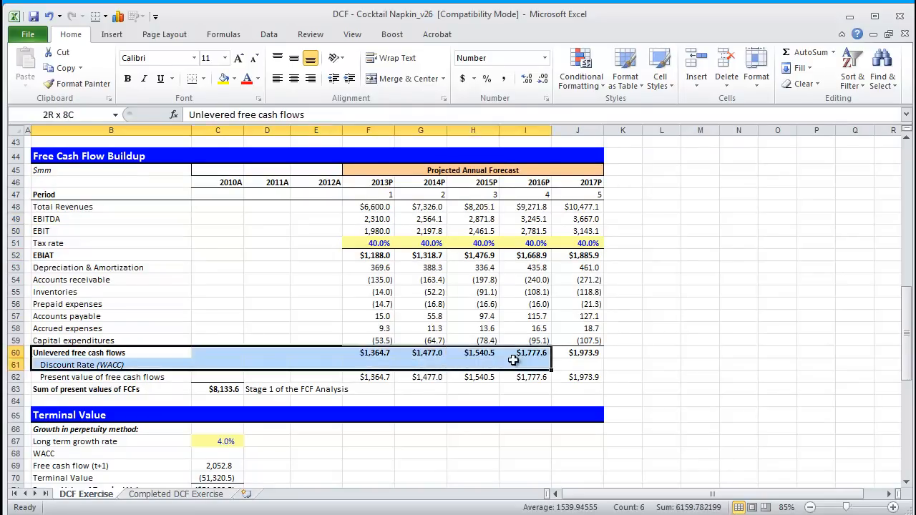
click(111, 351)
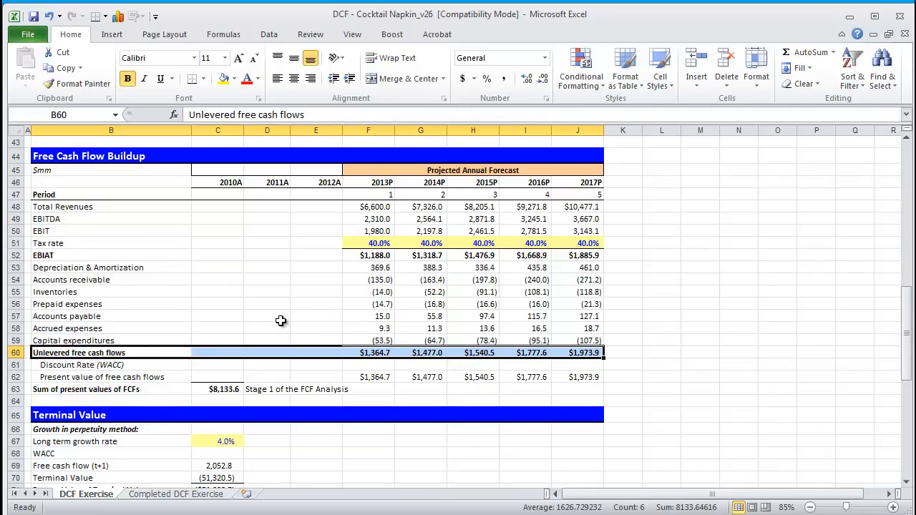
mouse_move(266, 326)
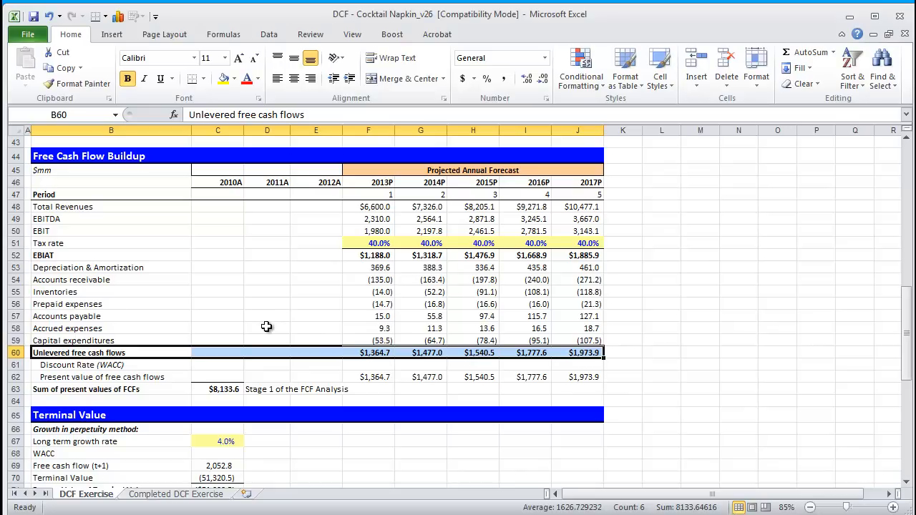
scroll(down, 3)
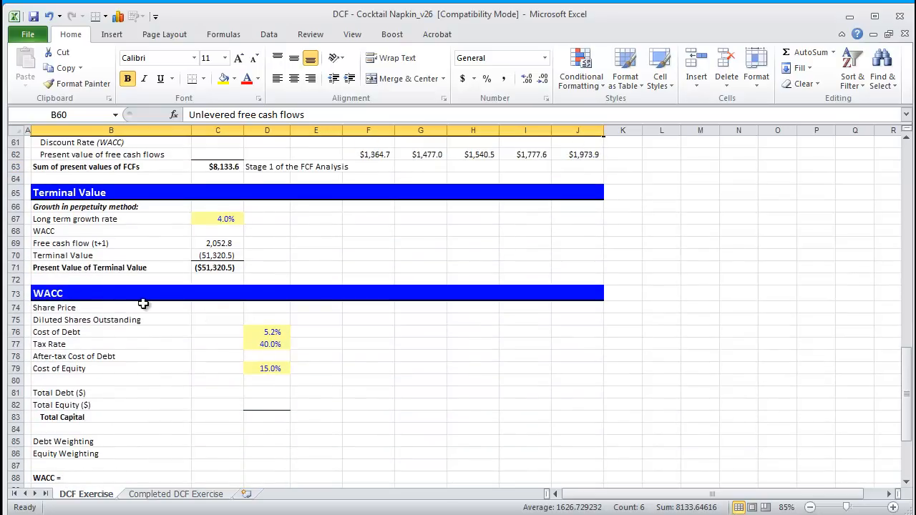
click(112, 292)
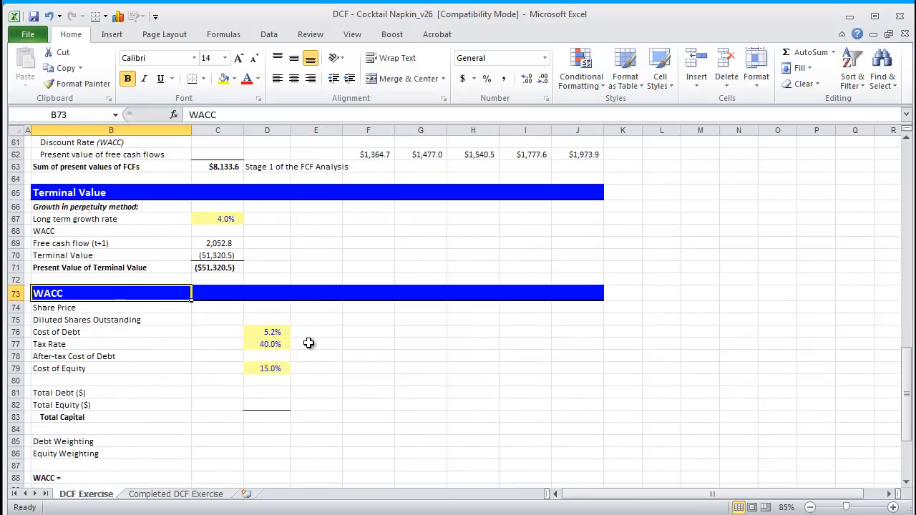
click(112, 392)
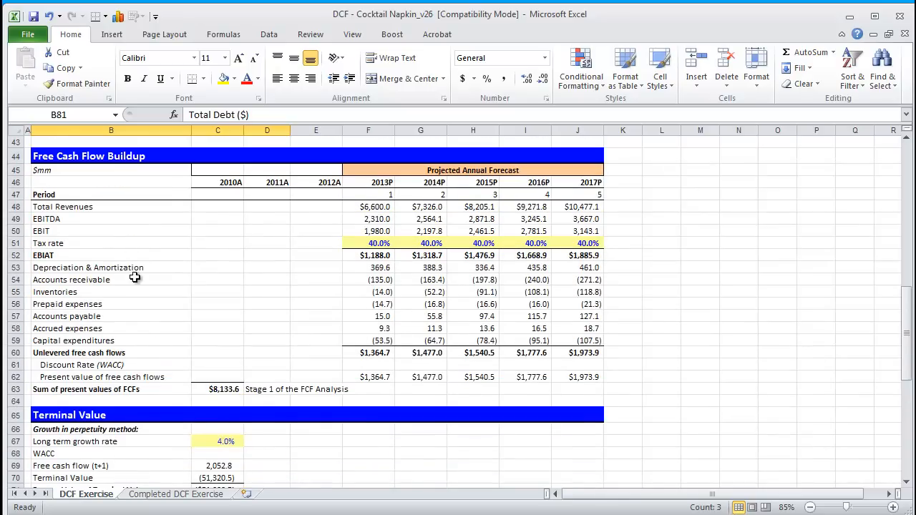
mouse_move(91, 252)
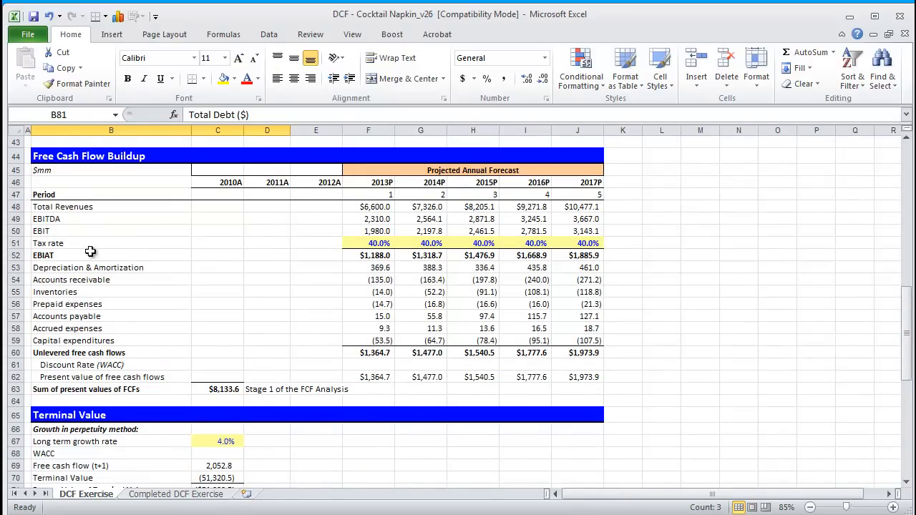
mouse_move(332, 372)
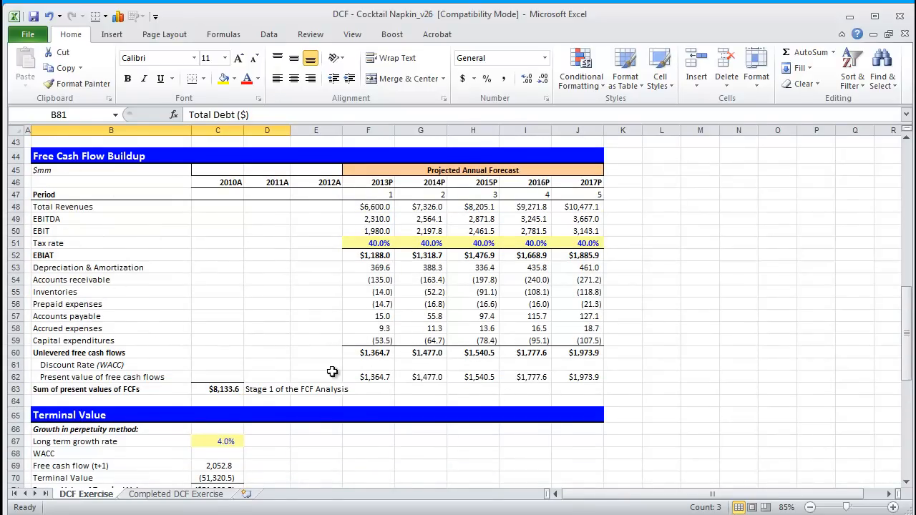
scroll(down, 3)
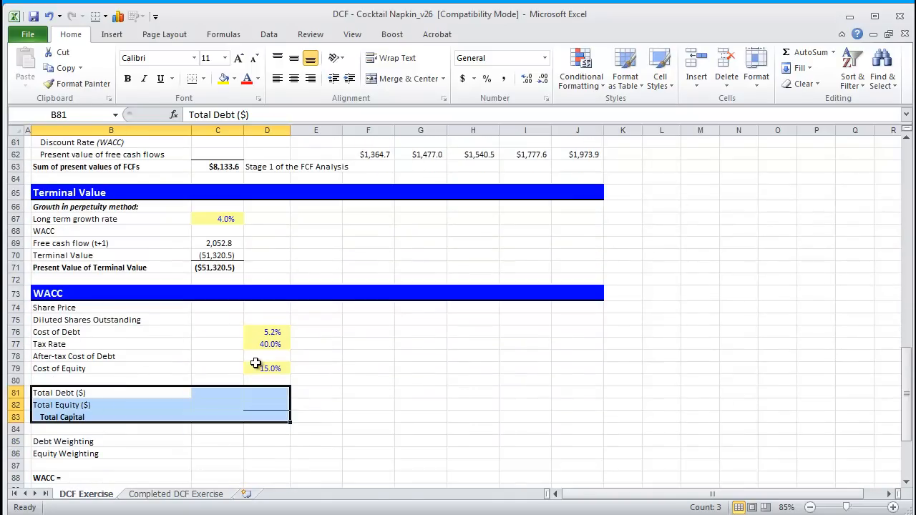
mouse_move(143, 321)
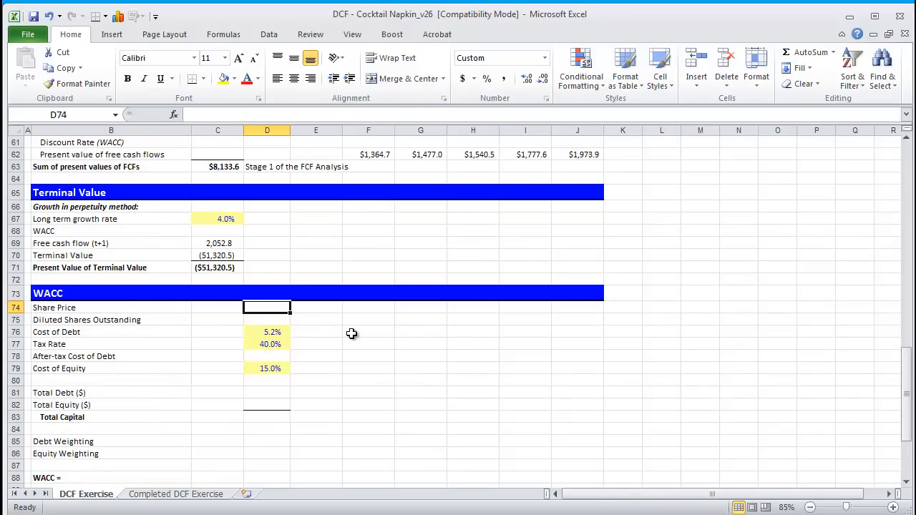
Step: Link Share Price ($25.00) and Diluted Shares Outstanding (500.0) to the valuation inputs
scroll(down, 3)
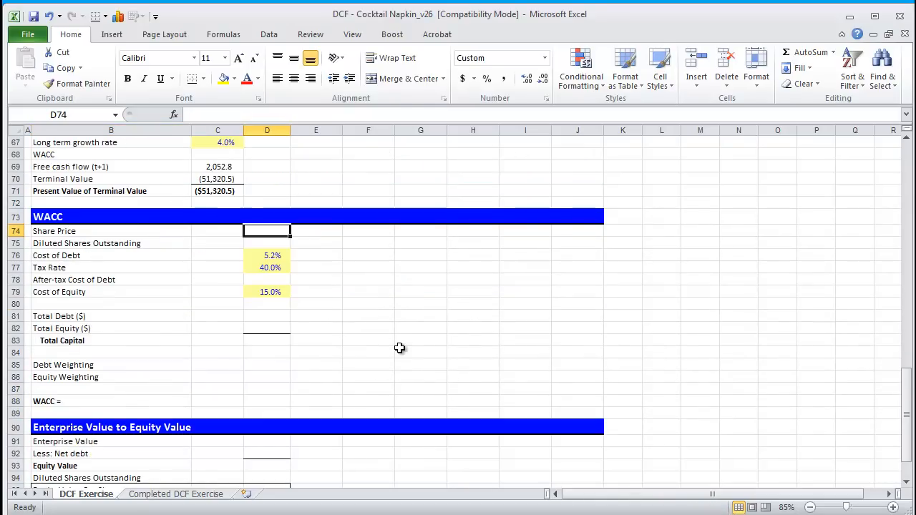
text(=A74)
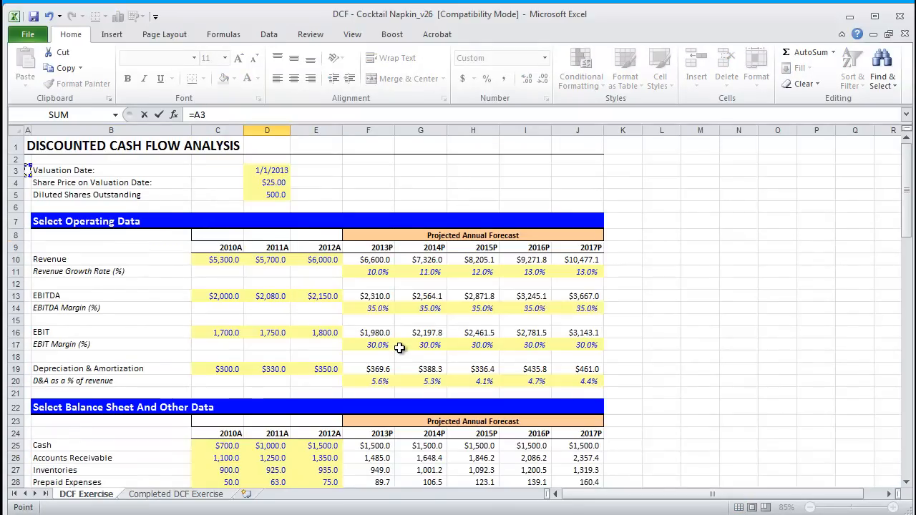
click(266, 183)
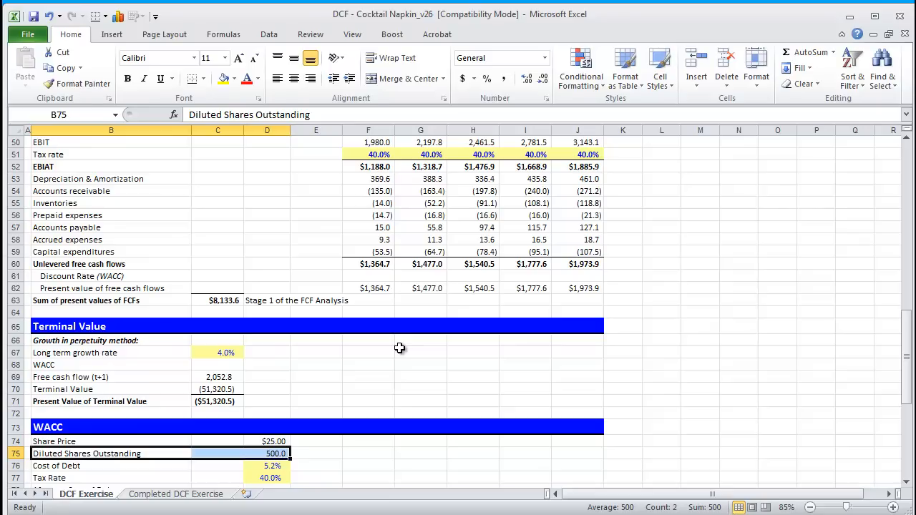
scroll(down, 3)
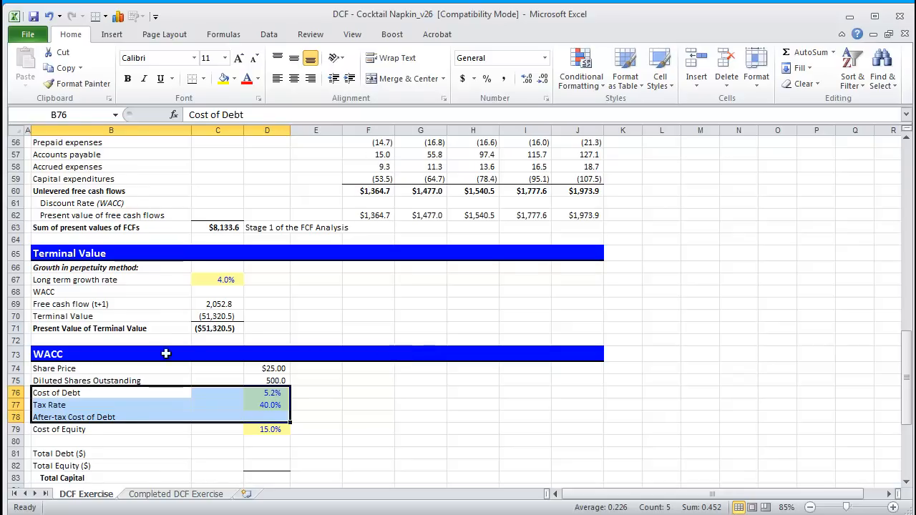
Step: Compute After-tax Cost of Debt in D78 as =D76*(1-D77), giving 3.1%
scroll(up, 3)
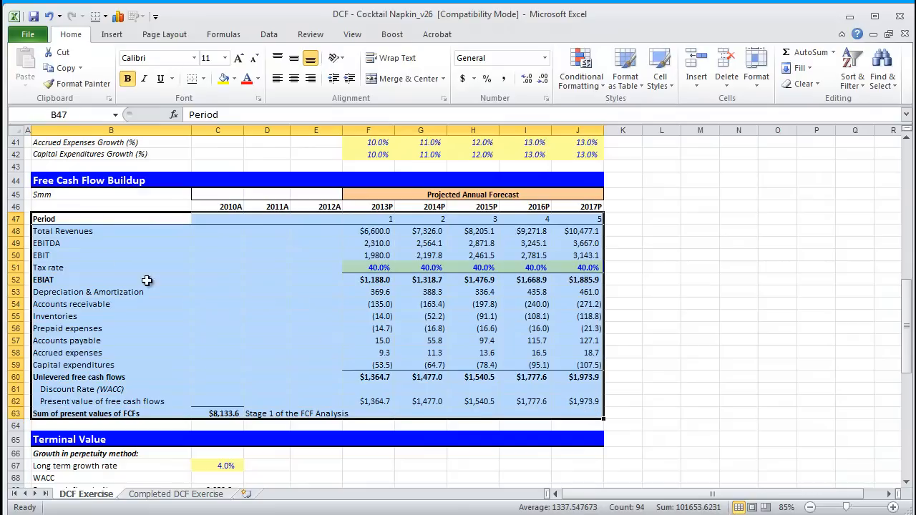
mouse_move(131, 346)
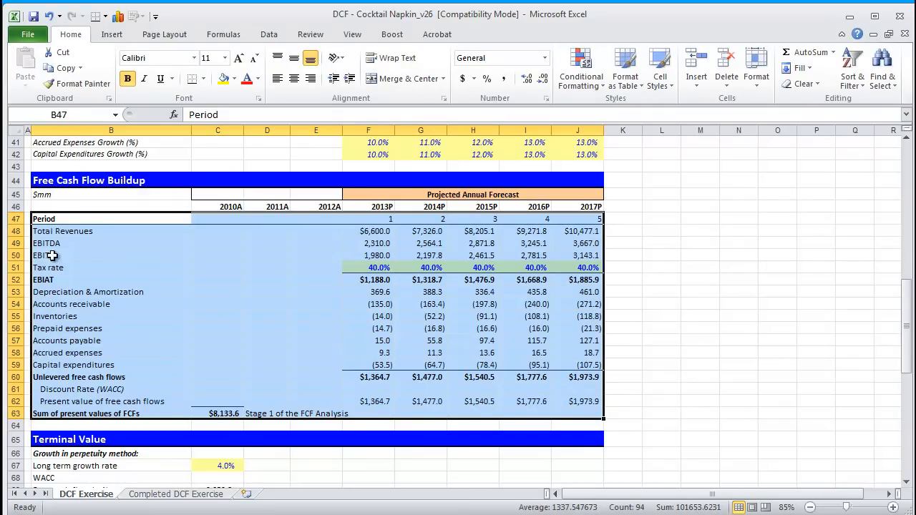
scroll(down, 3)
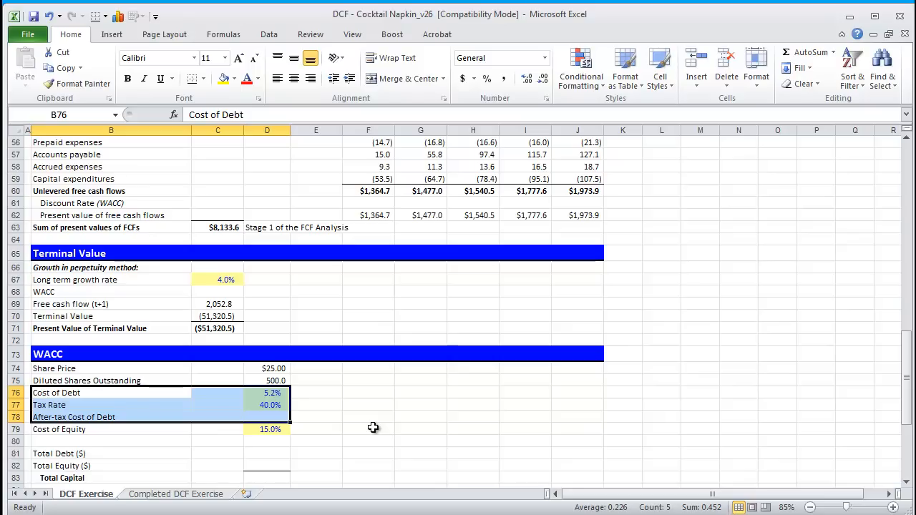
mouse_move(212, 407)
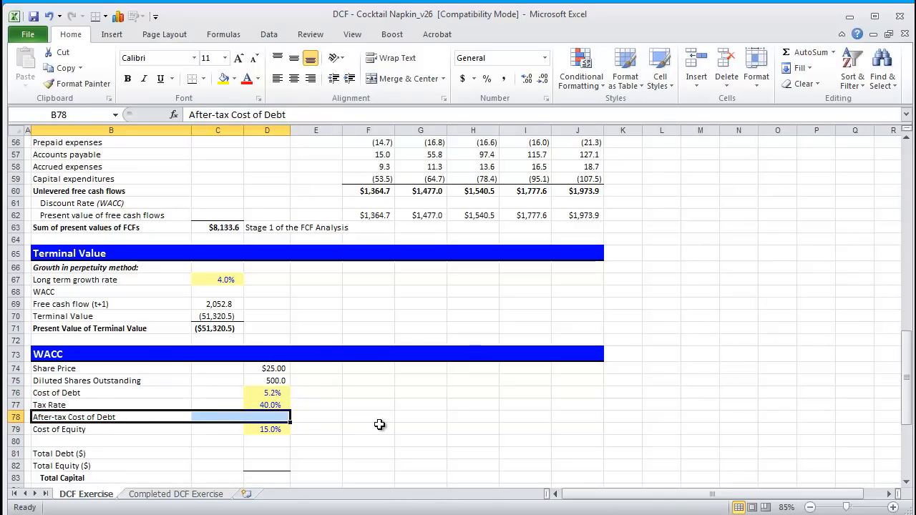
mouse_move(341, 399)
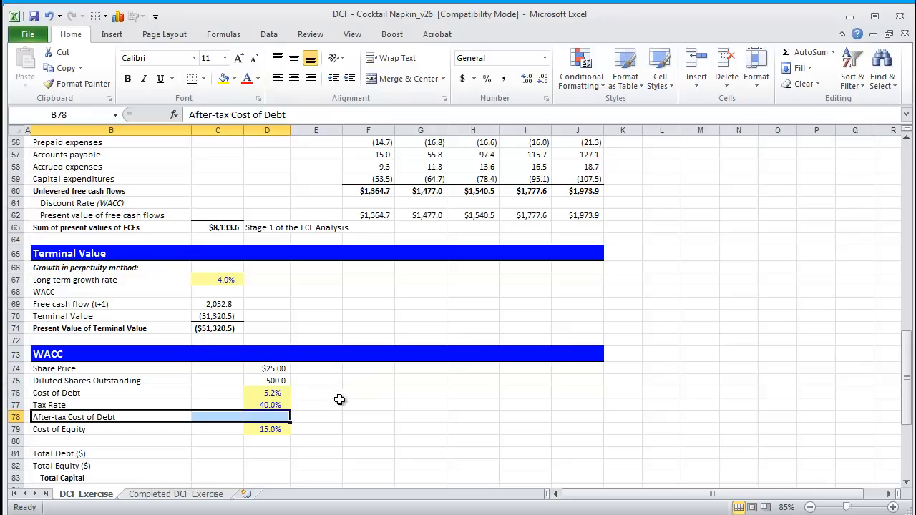
mouse_move(422, 417)
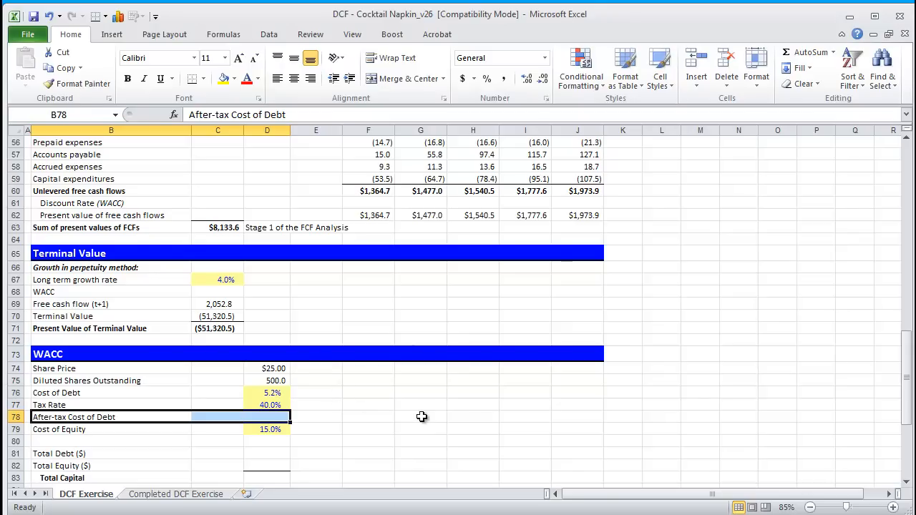
click(266, 416)
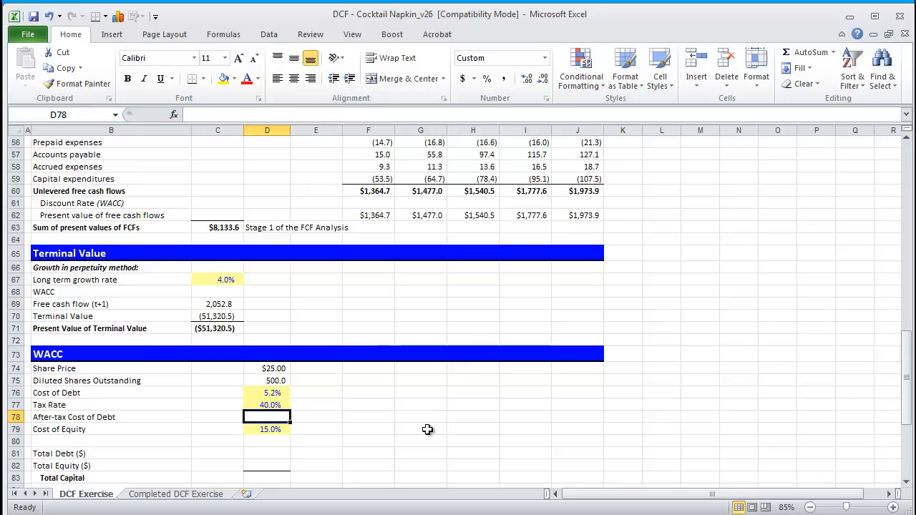
text(=D76)
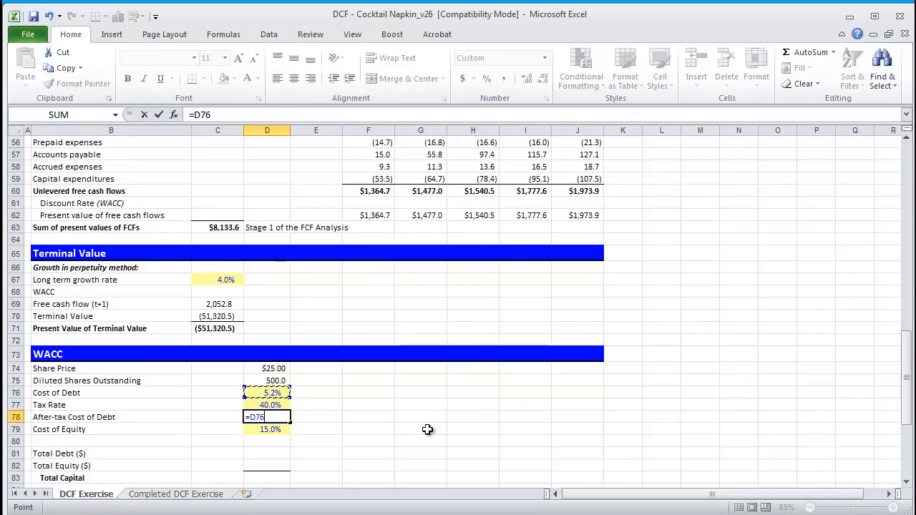
text(*(1-D77)
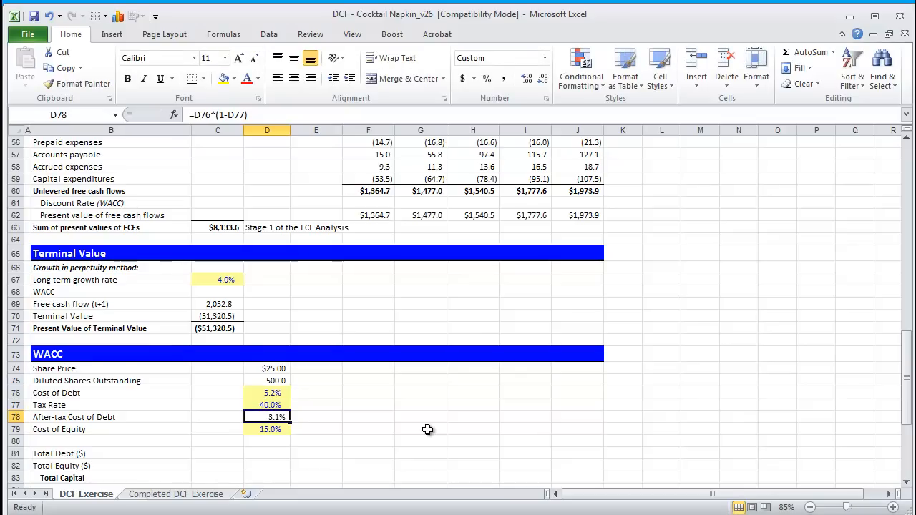
click(266, 392)
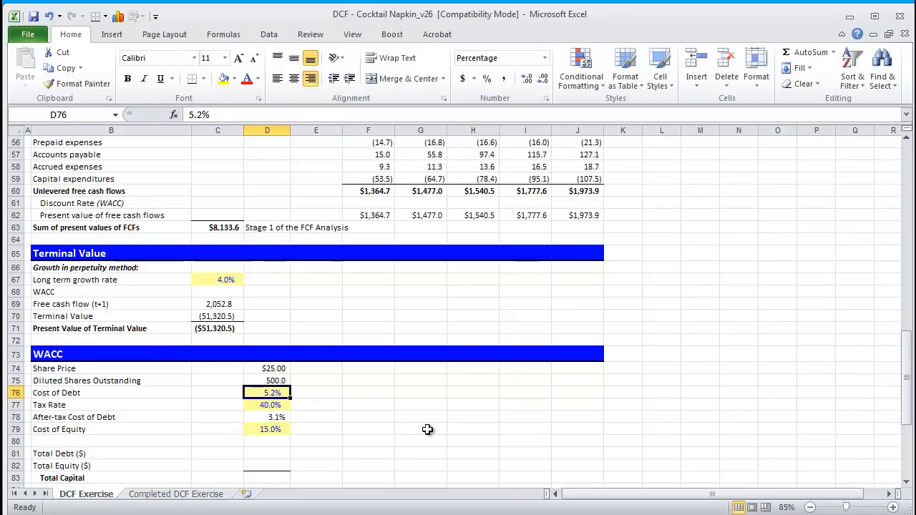
click(266, 417)
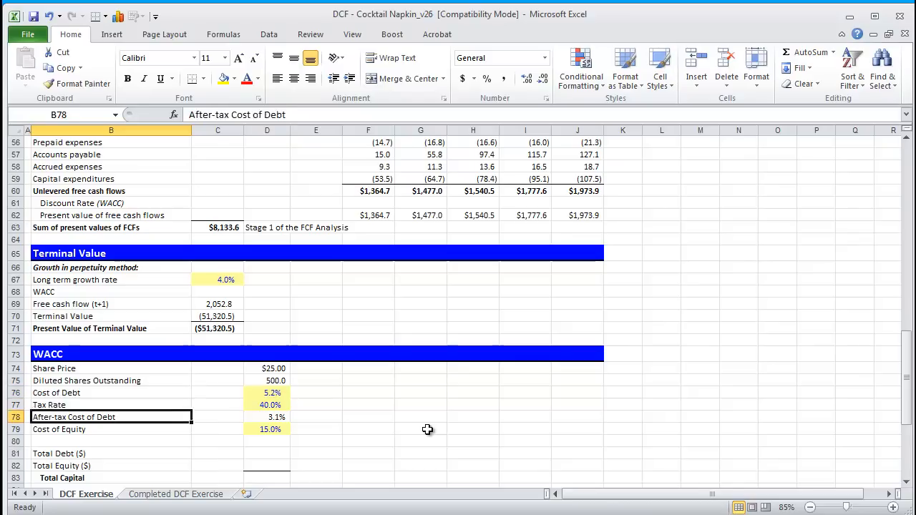
Step: Write the note =rf + B(market risk premium) beside the 15.0% Cost of Equity
click(111, 429)
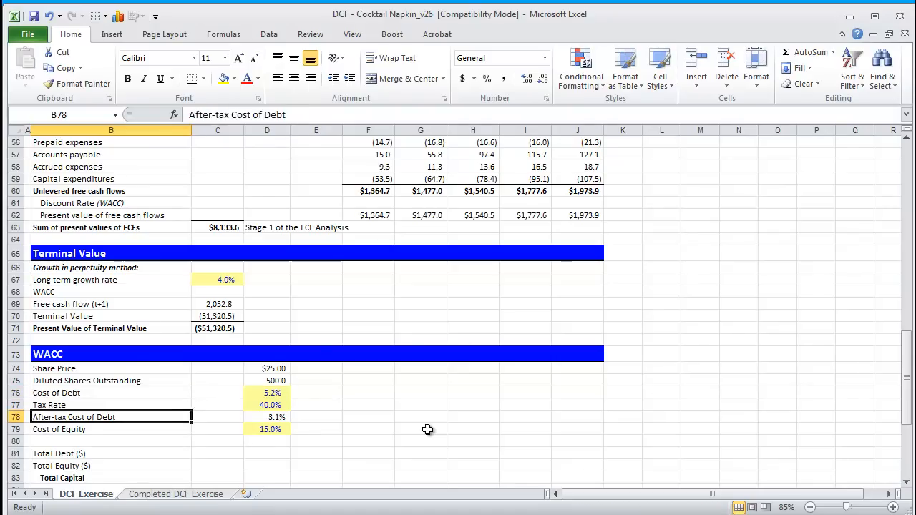
click(111, 430)
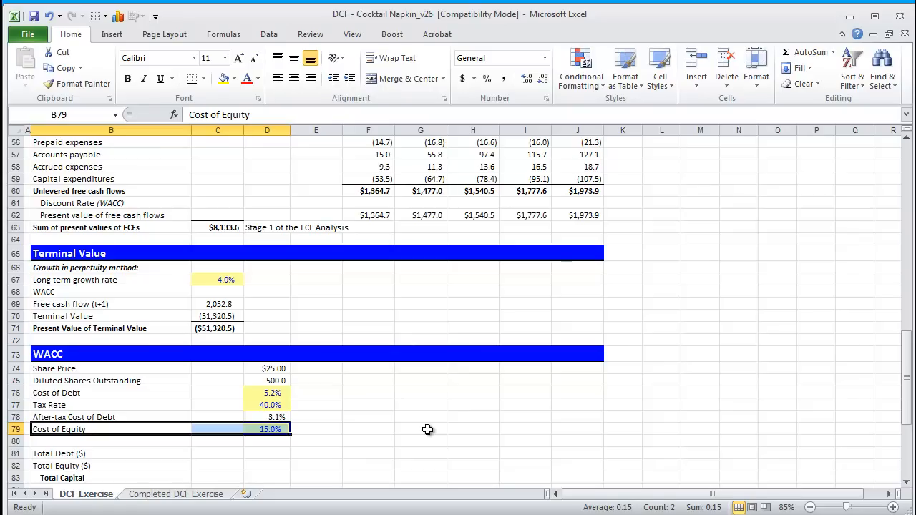
click(315, 429)
text('=)
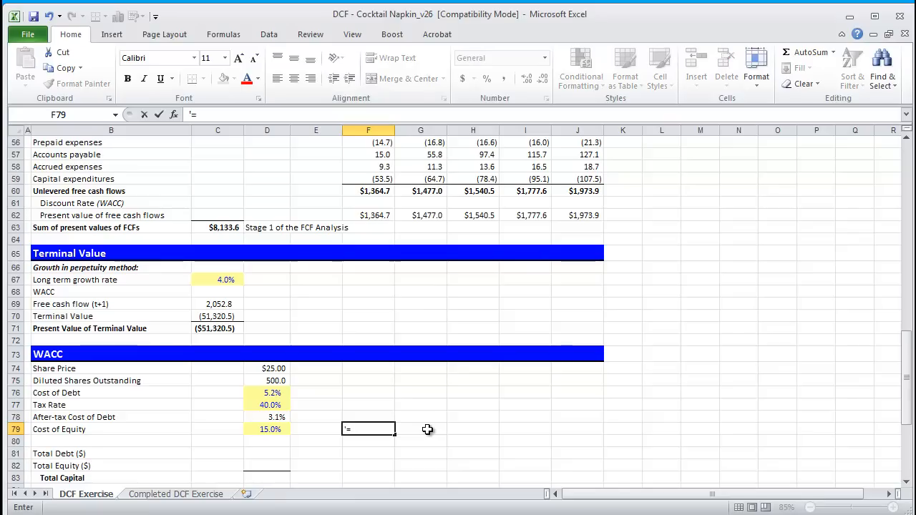
text(rf)
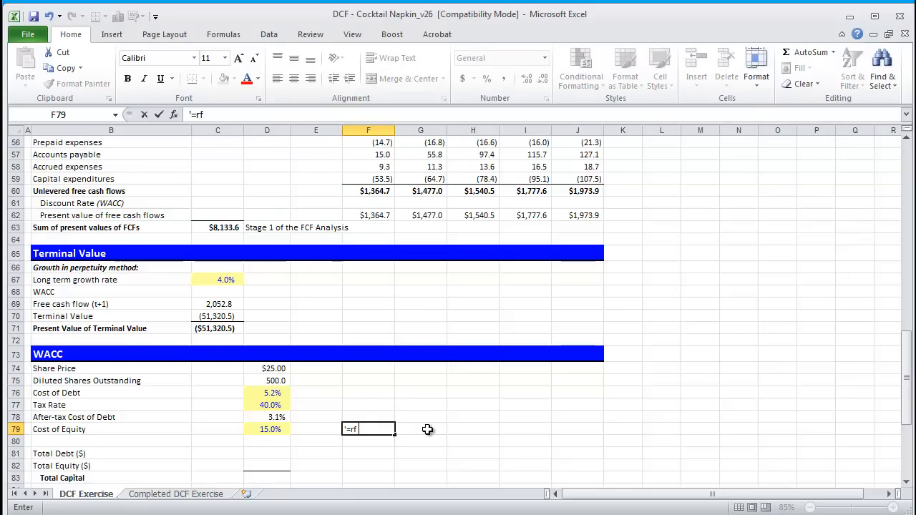
text(+ B(market risk premium)
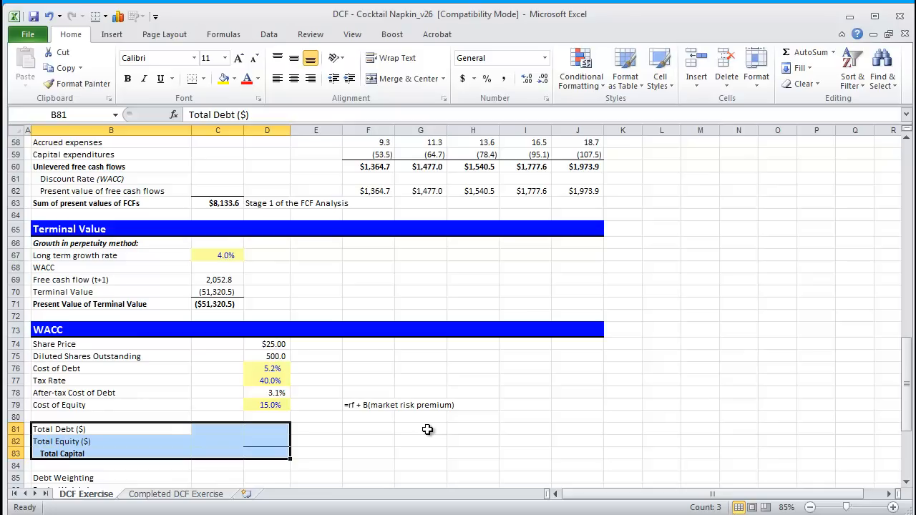
Step: Pull the 2012 debt balance as Total Debt $4,250.0, giving Total Capital $16,750.0 with equity 12,500.0
click(60, 429)
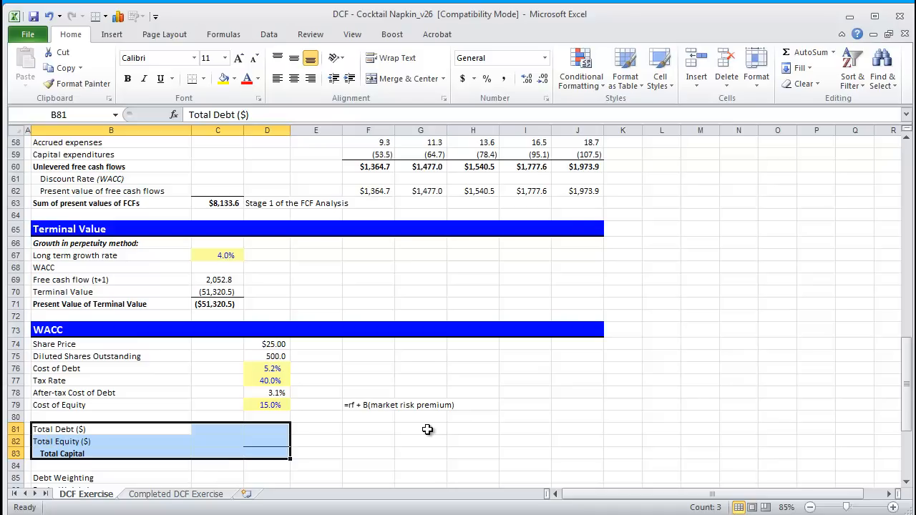
click(266, 429)
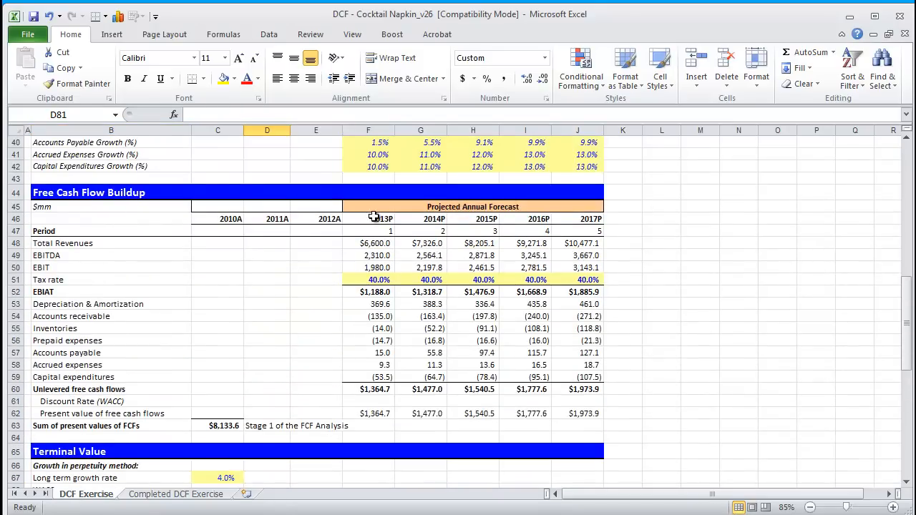
mouse_move(372, 228)
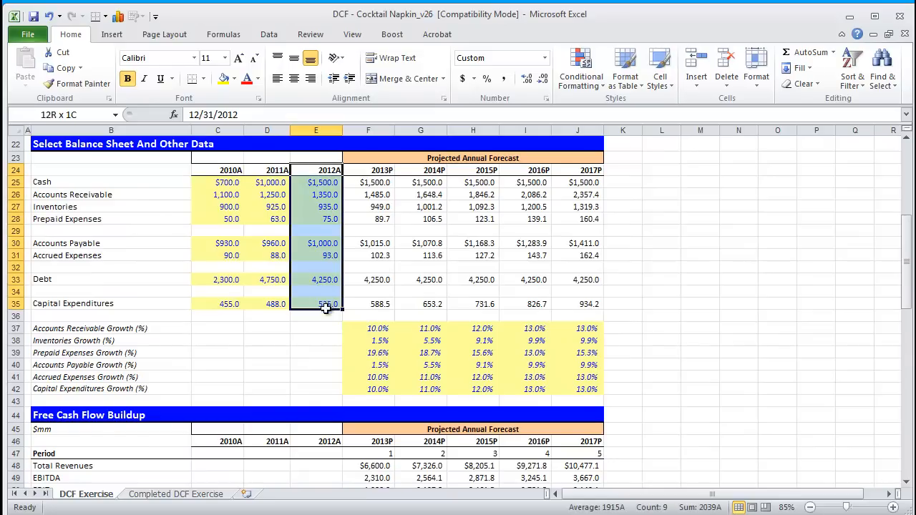
scroll(down, 3)
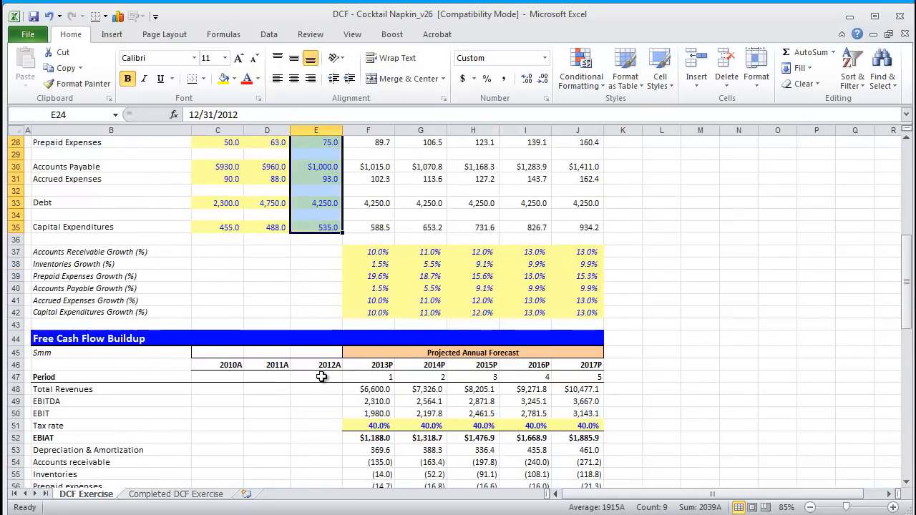
scroll(down, 3)
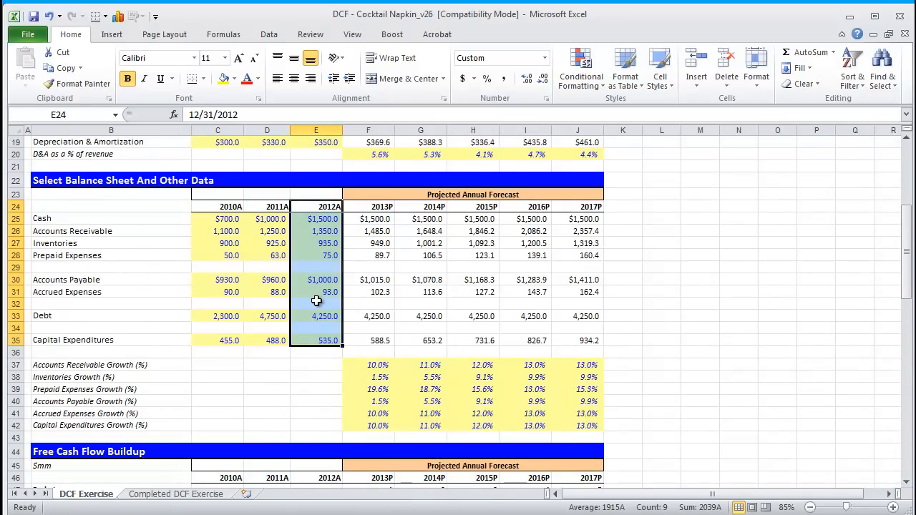
mouse_move(318, 309)
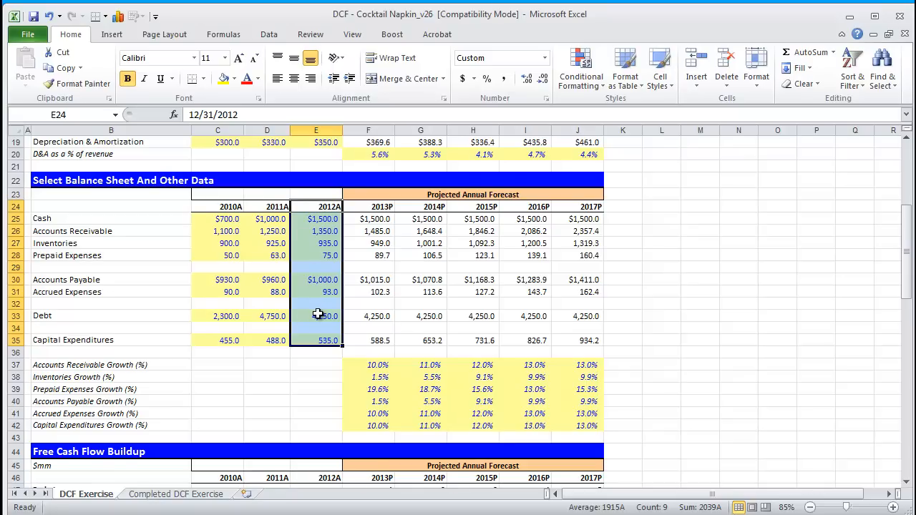
scroll(down, 3)
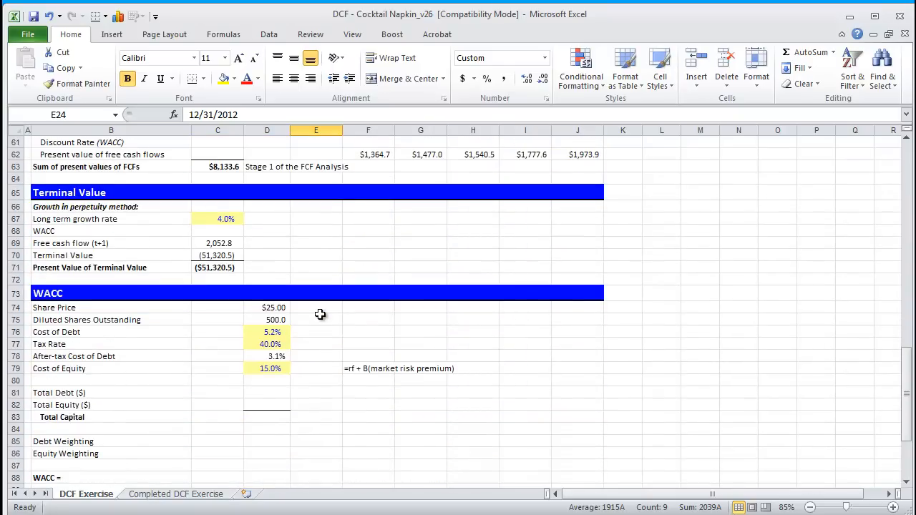
click(266, 392)
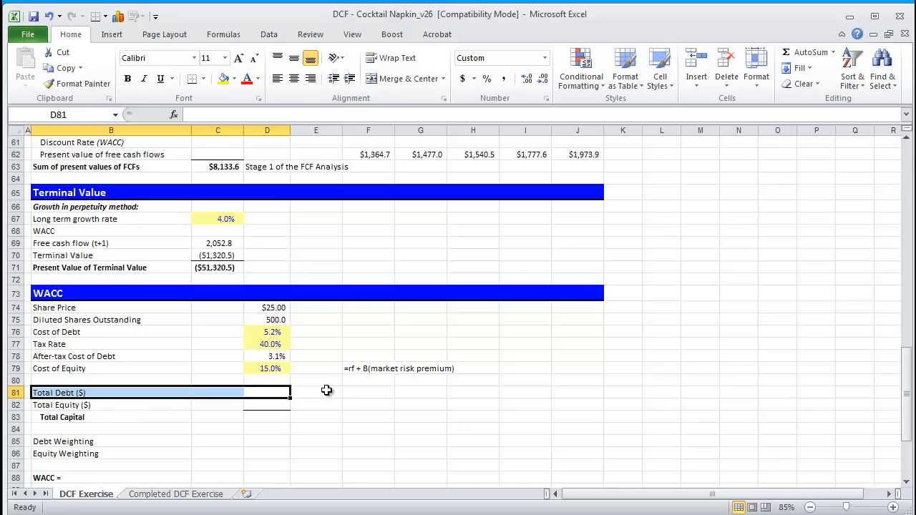
click(266, 392)
text($4,250.0)
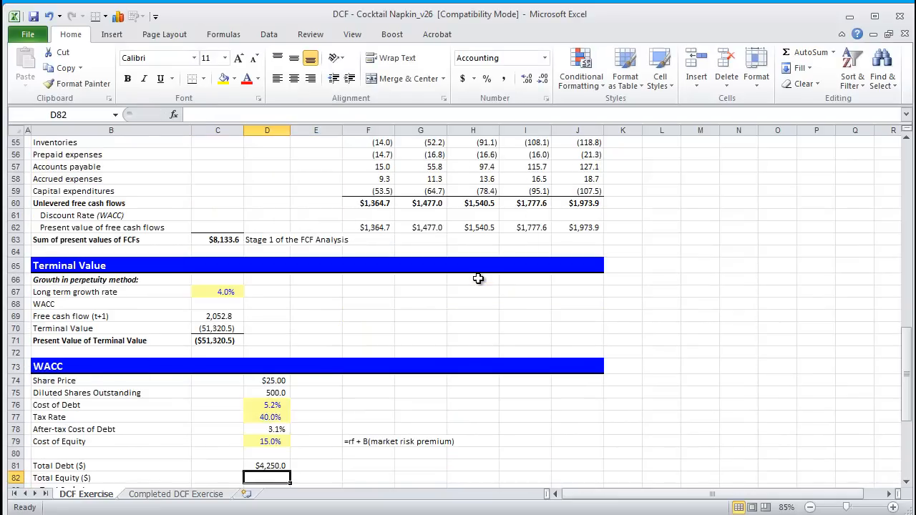
scroll(down, 3)
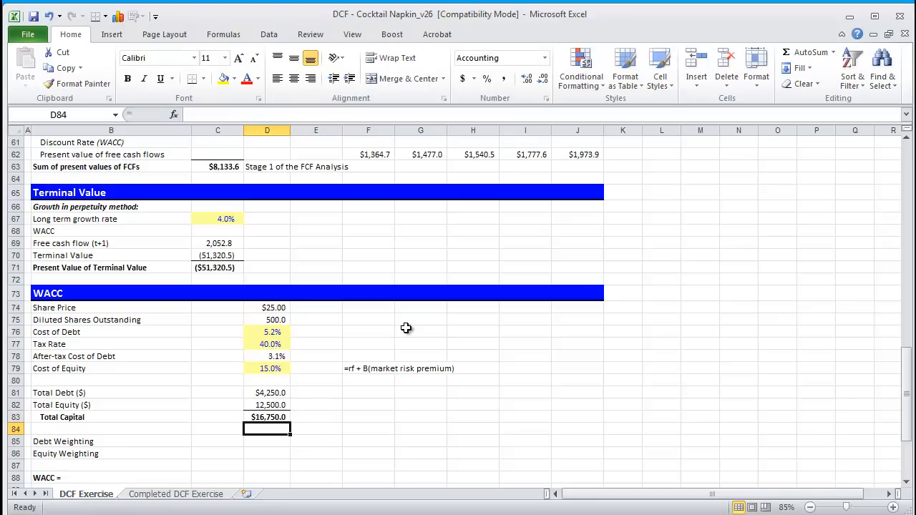
Step: Compute Debt Weighting 25.4% (=D81/D83) and Equity Weighting 74.6% (=D82/D83)
click(266, 418)
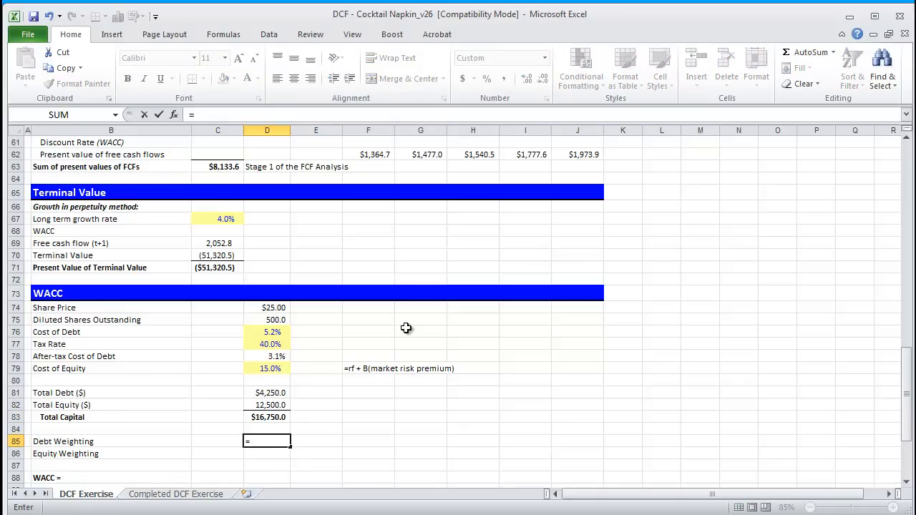
text(=D81/D83)
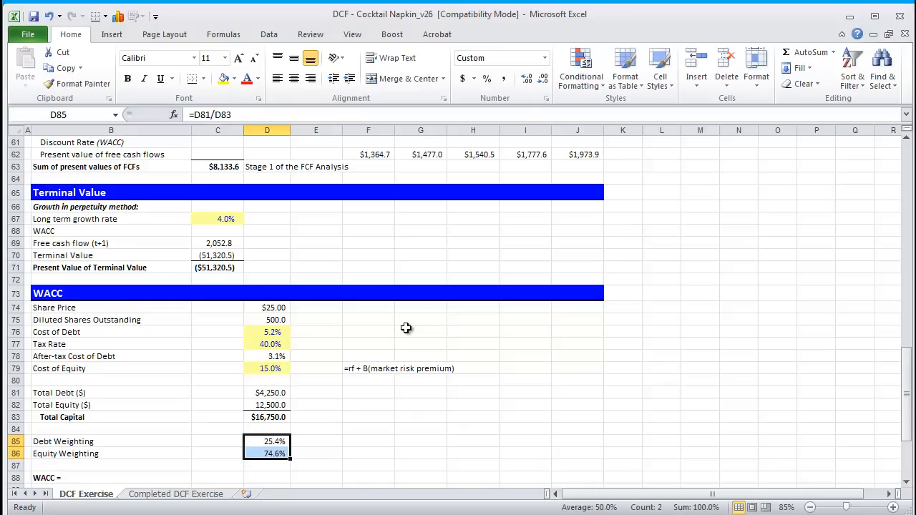
scroll(down, 3)
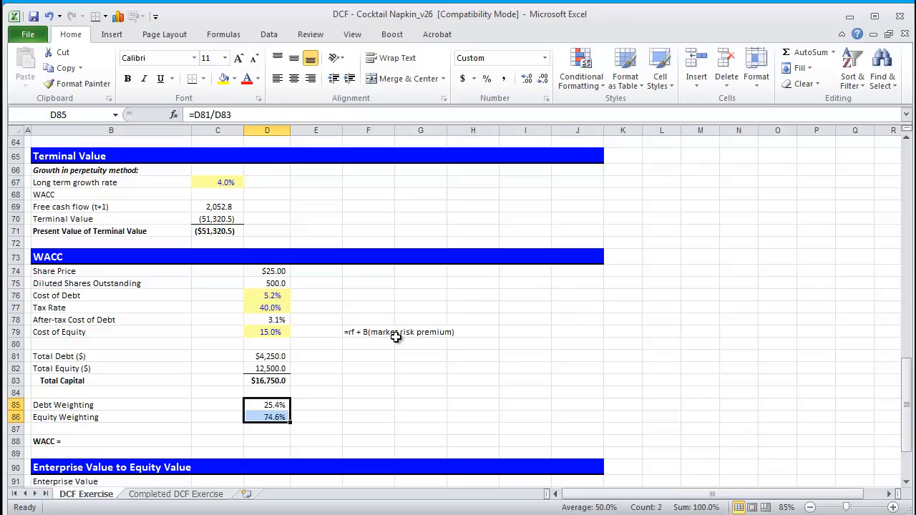
click(266, 321)
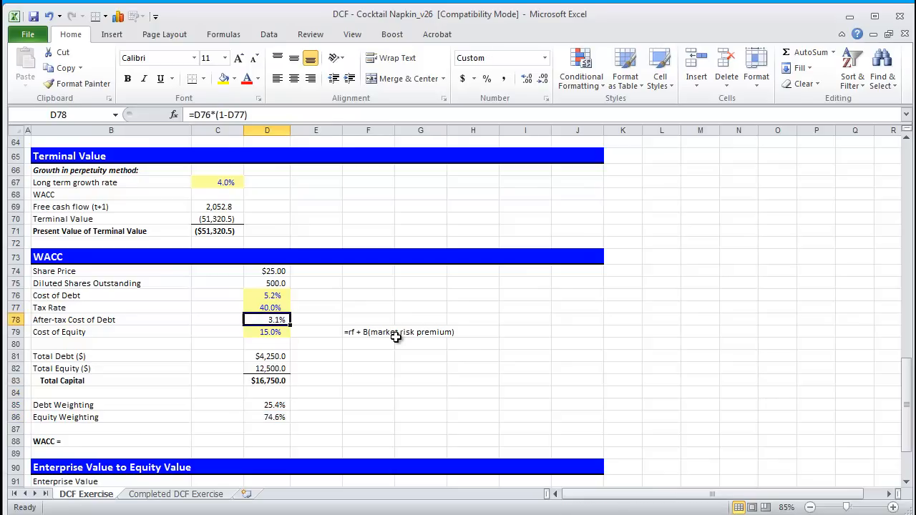
Step: Compute WACC of 12.0% in D88 as =D86*D79+D85*D78
click(266, 343)
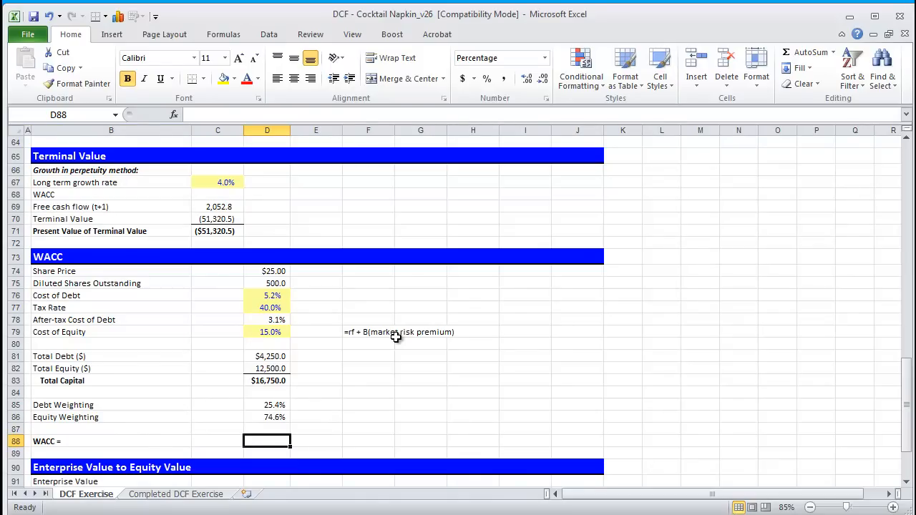
text(=)
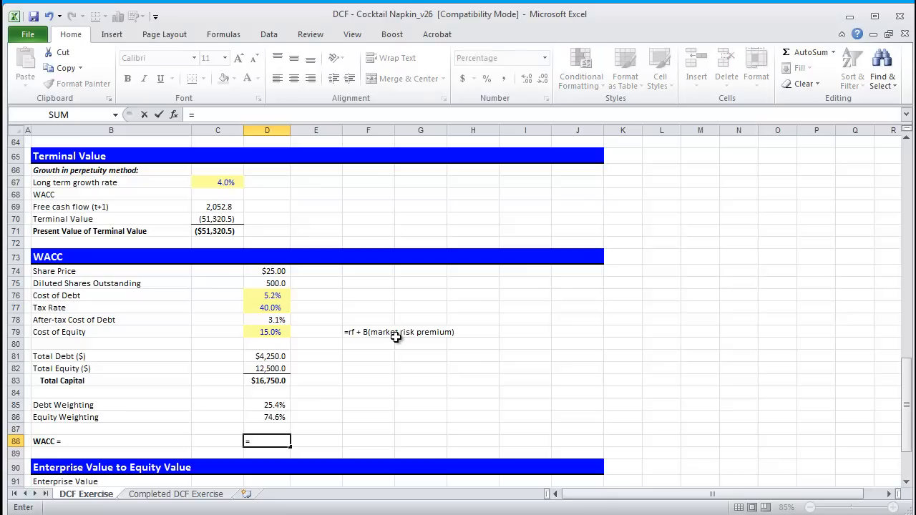
text(=D86*D85)
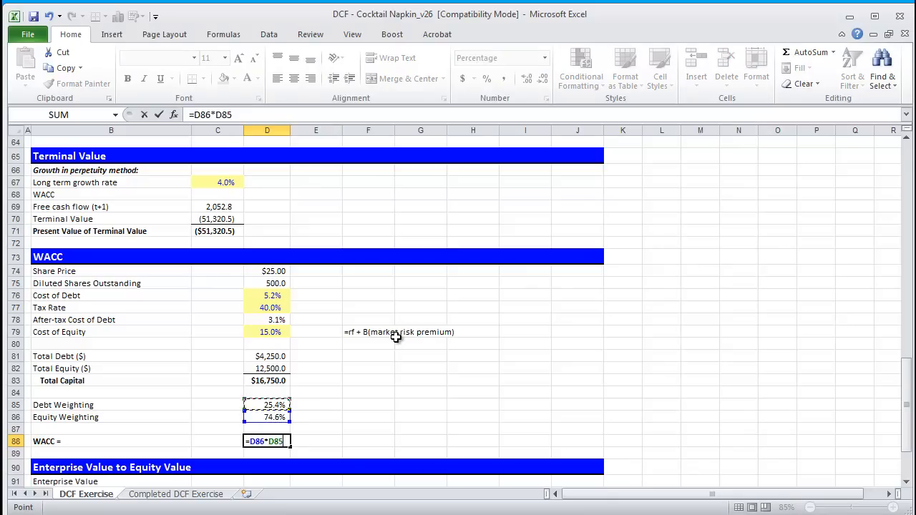
click(267, 332)
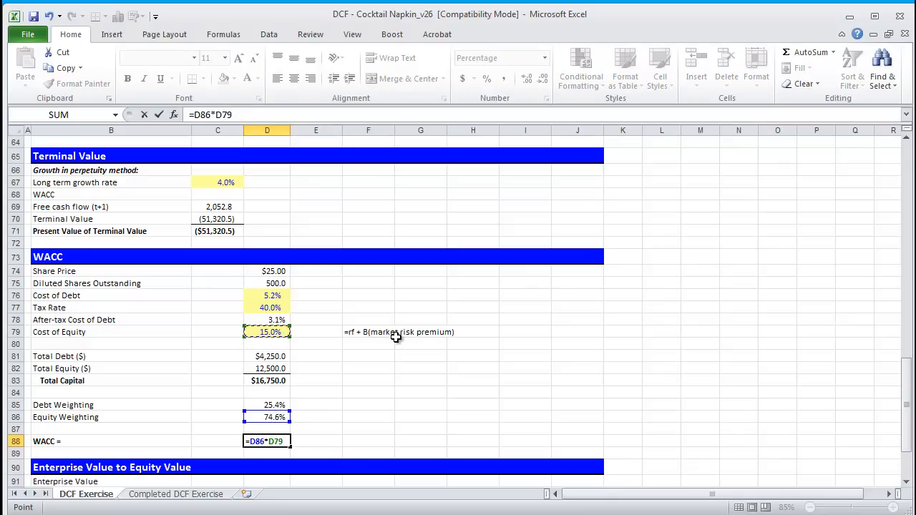
text(+D86)
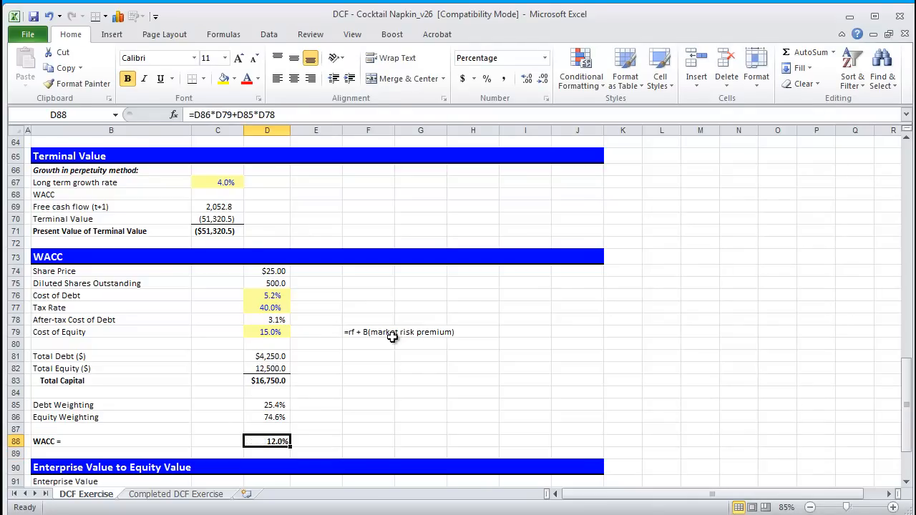
mouse_move(312, 407)
text(=)
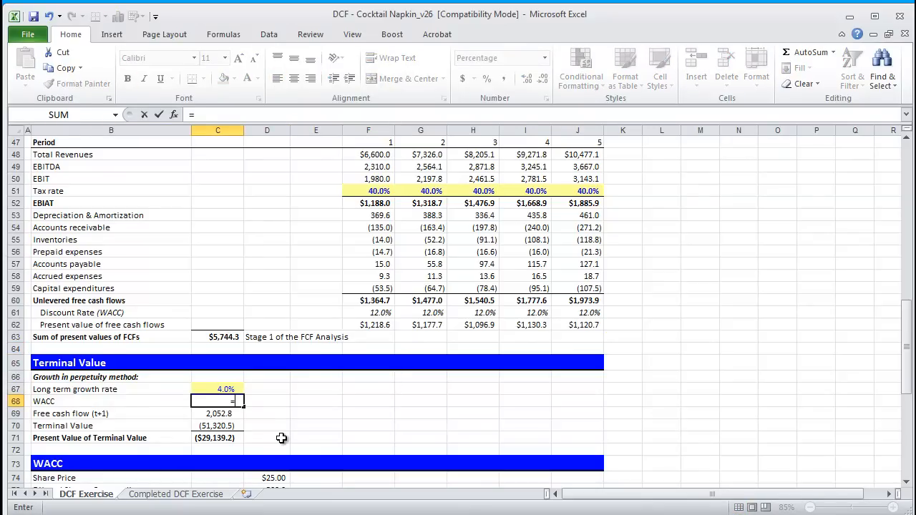
Step: Link the Terminal Value section's WACC to D88, yielding terminal value 25,706.3 and present value $14,595.8
scroll(down, 3)
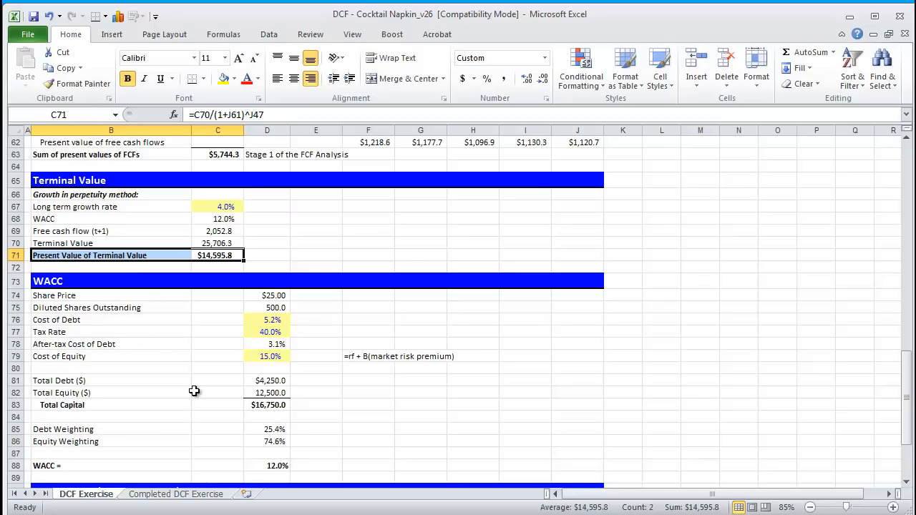
scroll(down, 3)
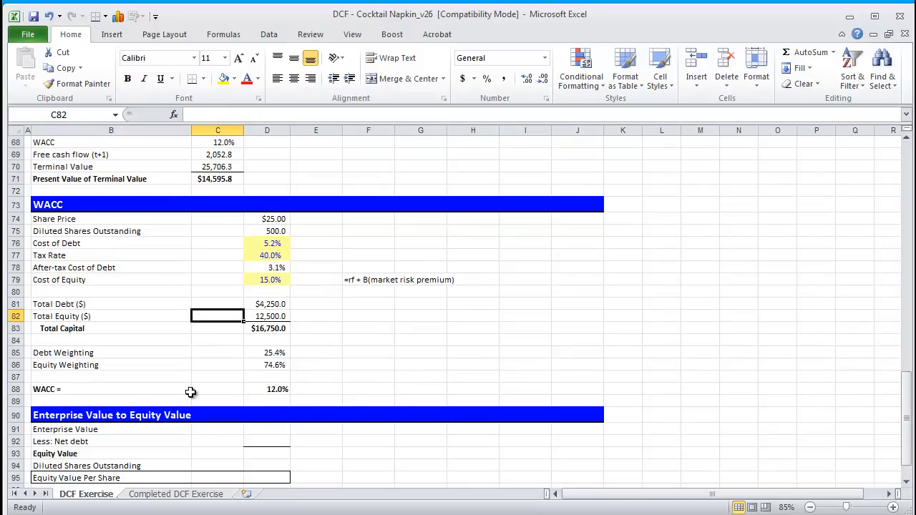
click(111, 205)
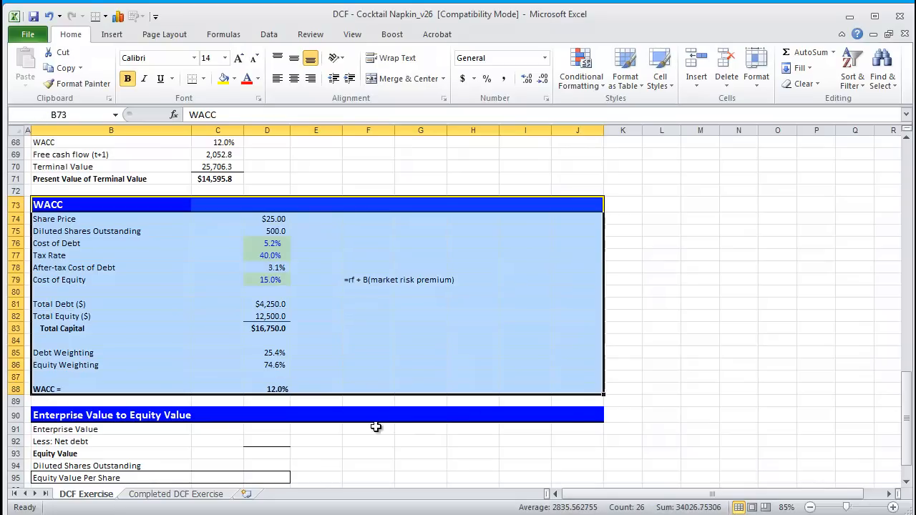
click(266, 429)
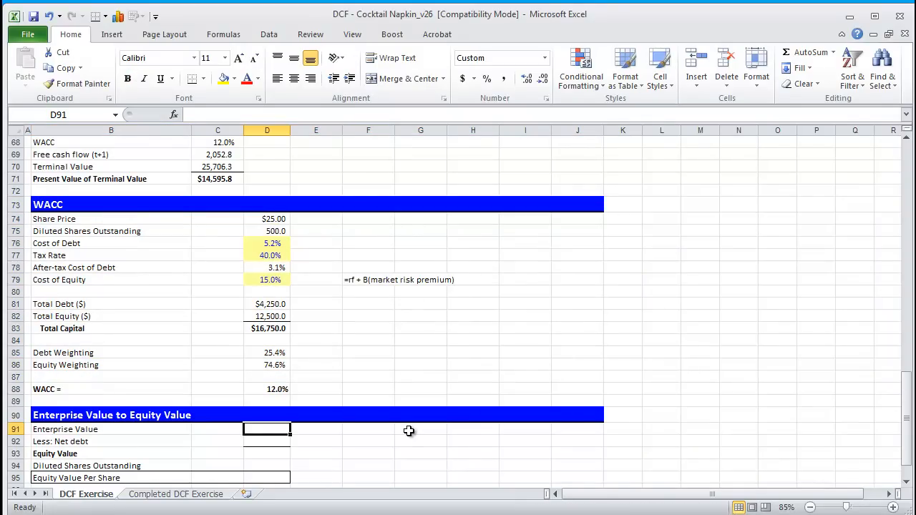
Step: Sum the FCF and terminal present values into Enterprise Value $20,340.1 in D91
text(=sum(C63)
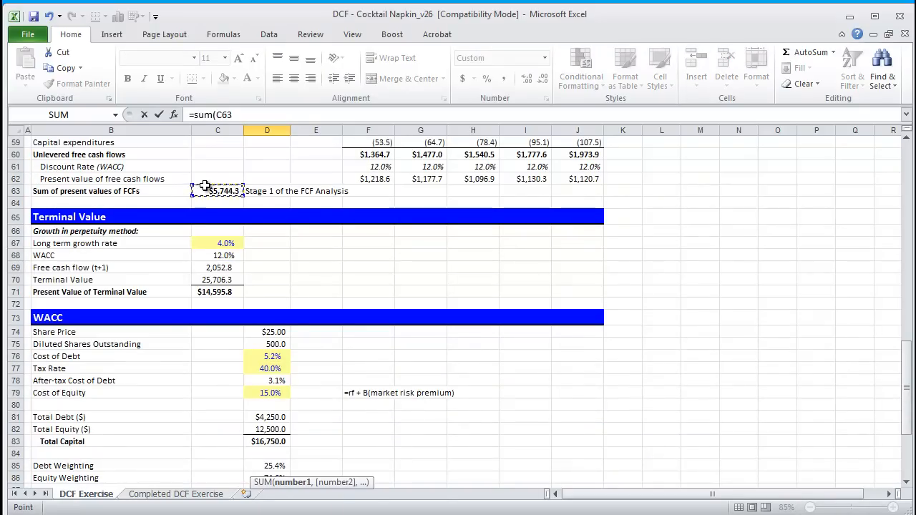
click(217, 292)
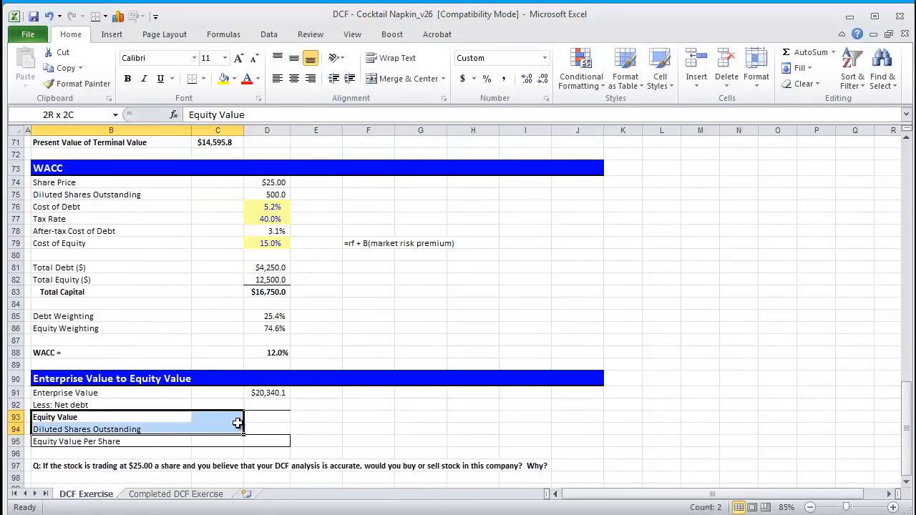
click(112, 392)
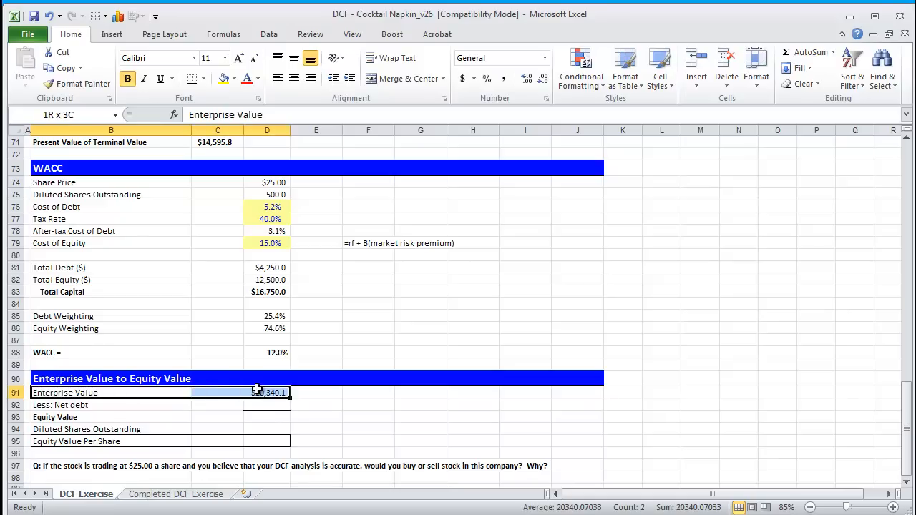
click(111, 416)
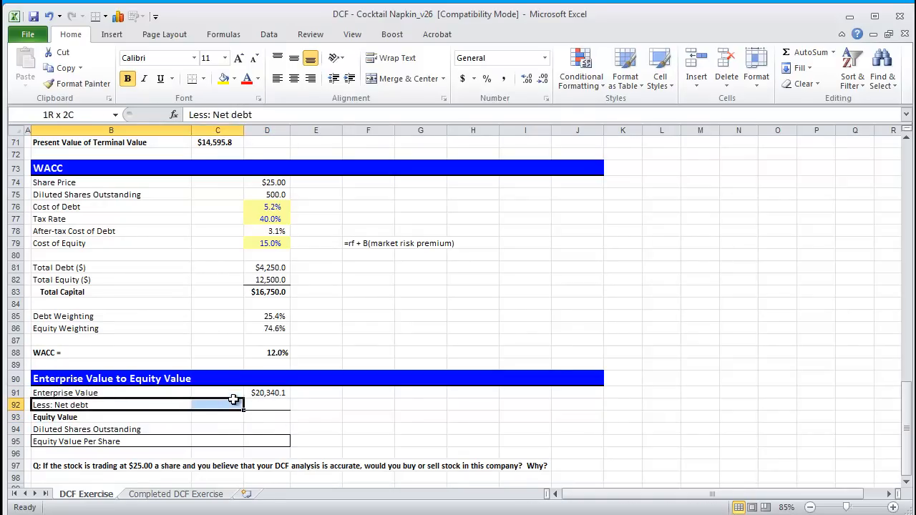
Step: Start a note beside Less: Net debt defining equity value as enterprise value minus net debt
click(368, 404)
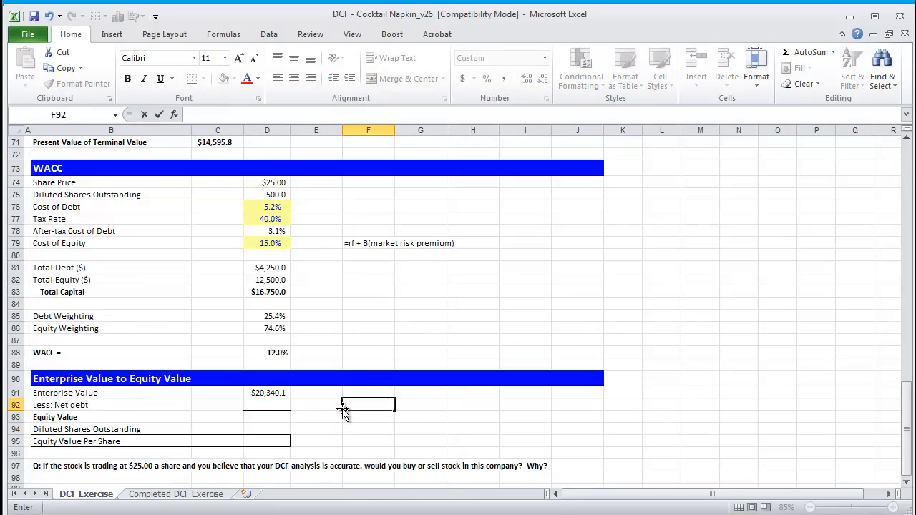
text(='equity value =)
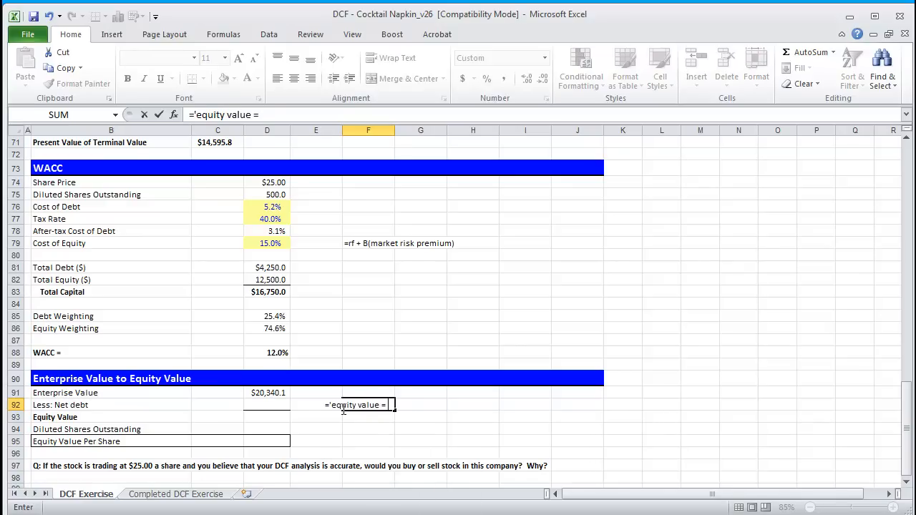
text(enterprise)
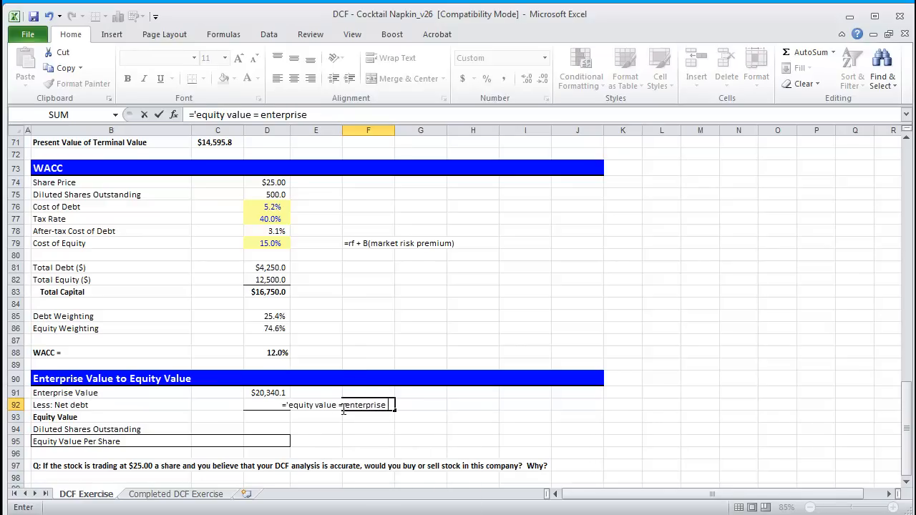
text(- net debt)
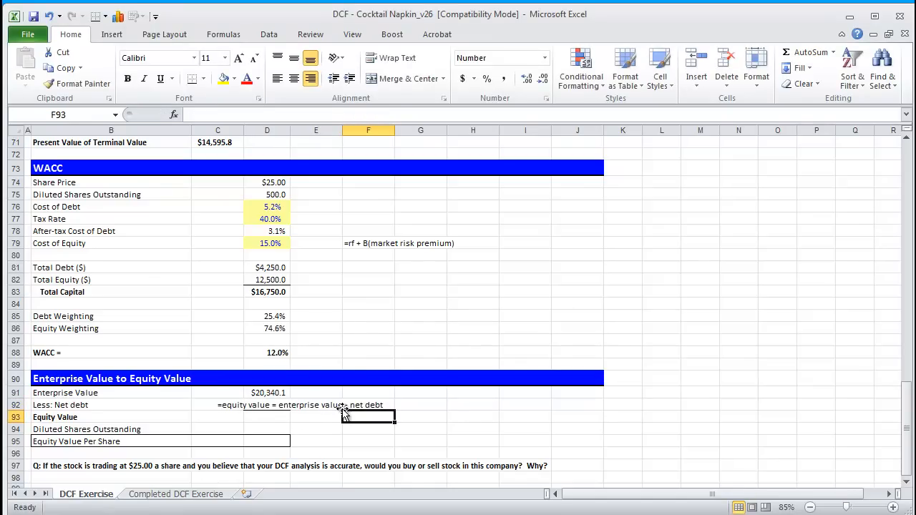
Step: Enter net debt of 2,750.0 in D92 as total debt minus cash
click(266, 403)
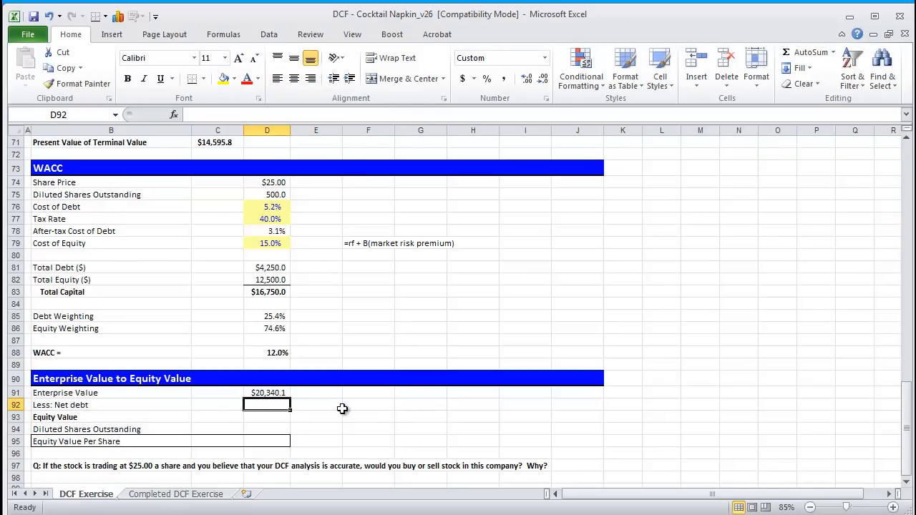
click(60, 403)
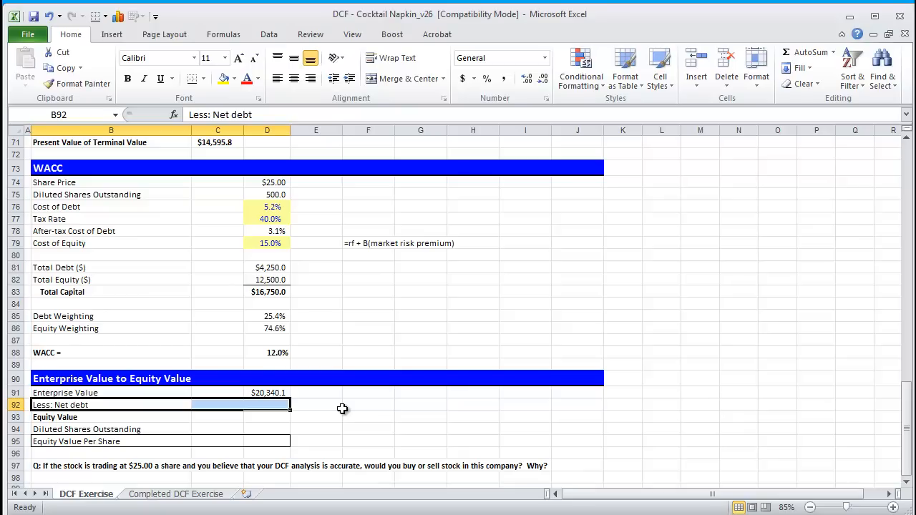
drag(112, 404, 218, 403)
text(=)
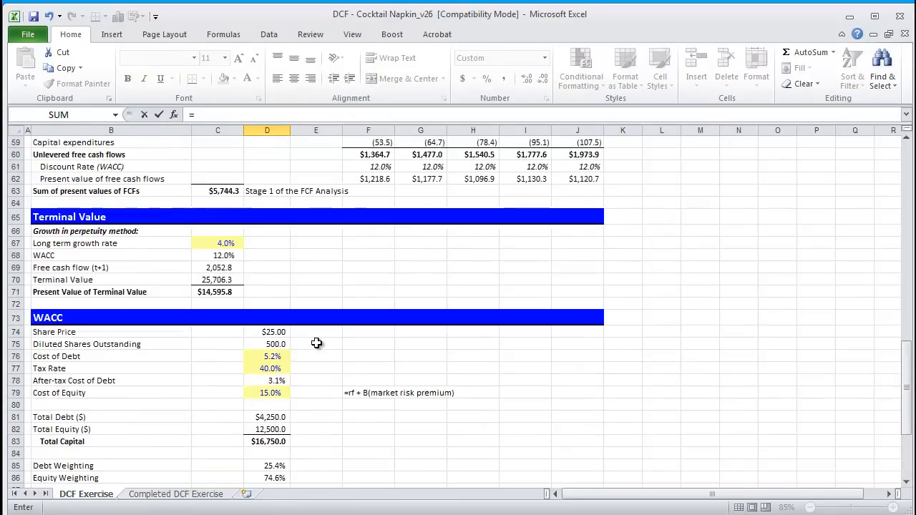
scroll(up, 3)
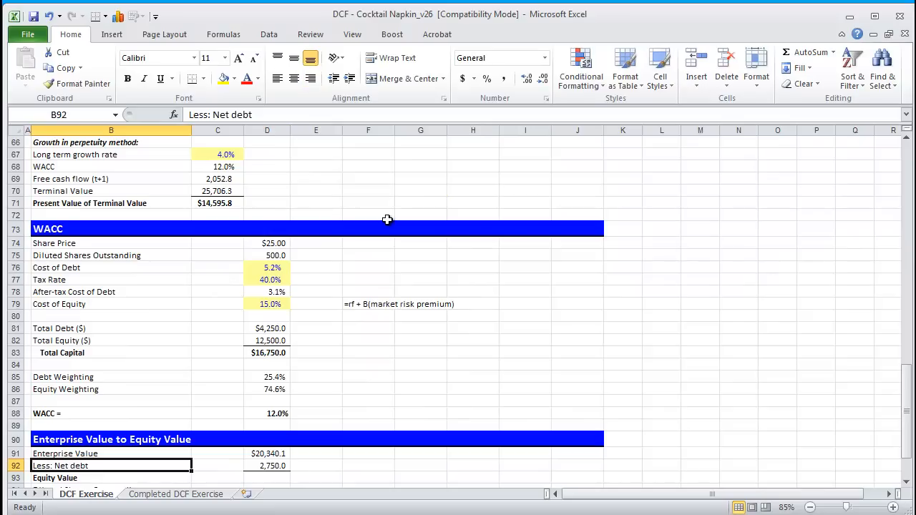
click(266, 466)
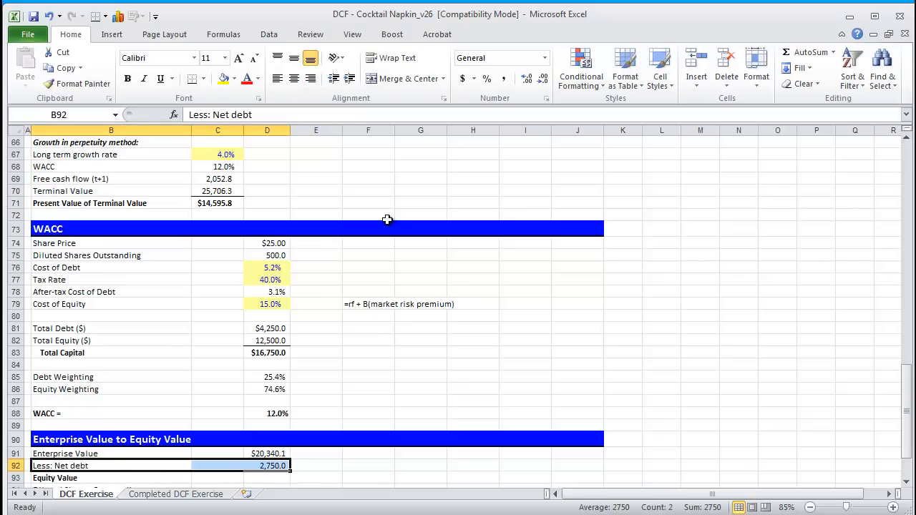
scroll(down, 3)
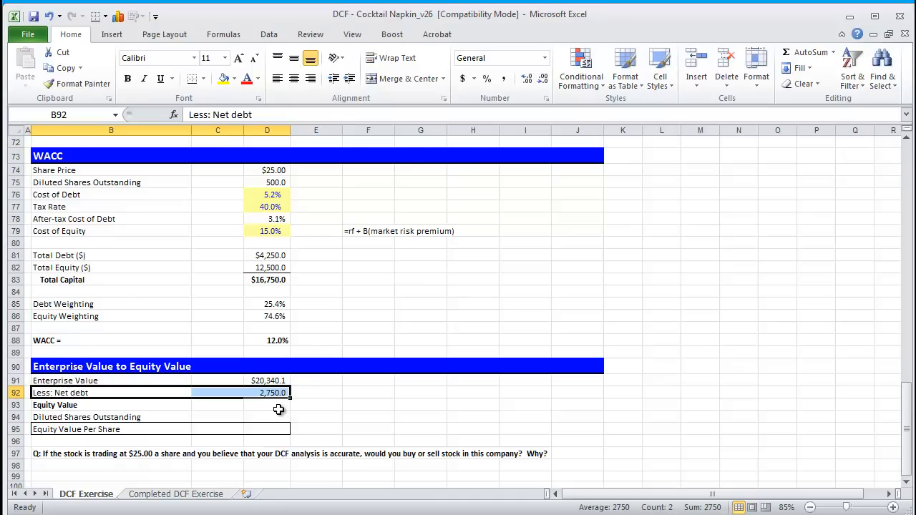
mouse_move(252, 402)
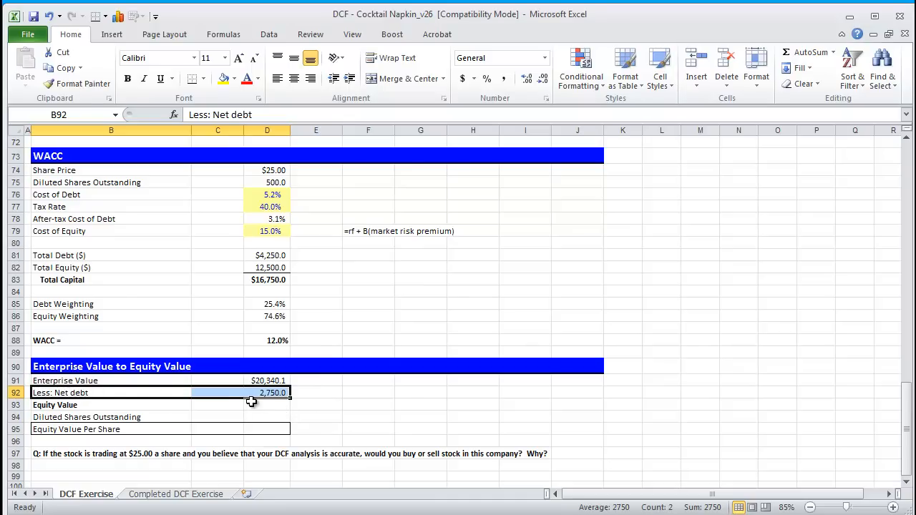
Step: Compute Equity Value $17,590.1 in D93 and Equity Value Per Share $35.18 as =D93/D94
click(266, 403)
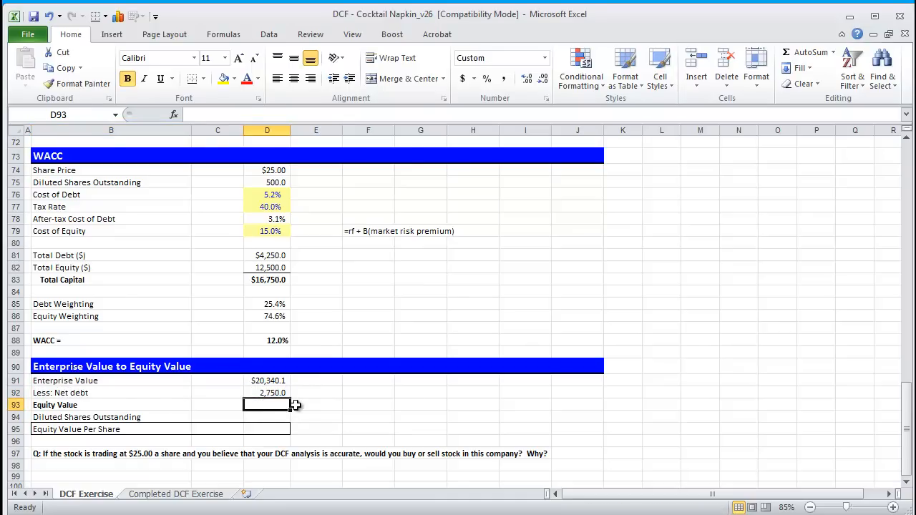
text(=D91)
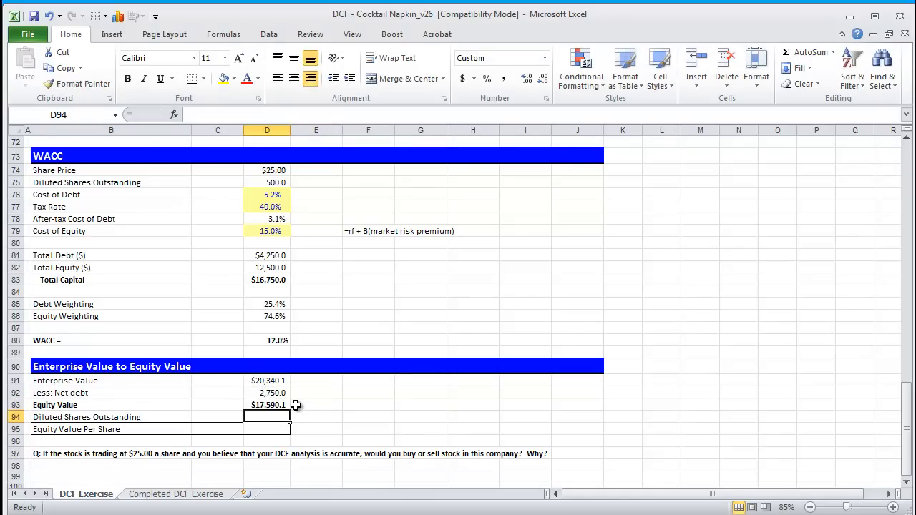
text(=C5)
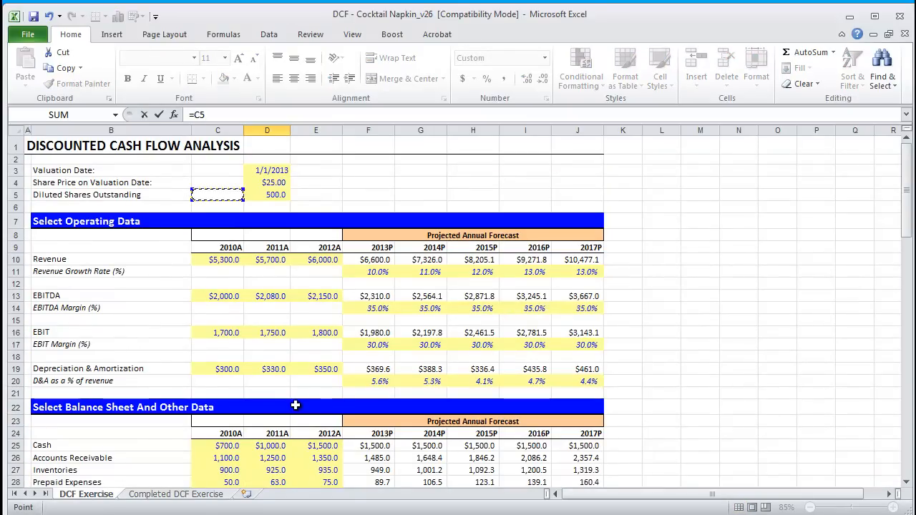
click(266, 194)
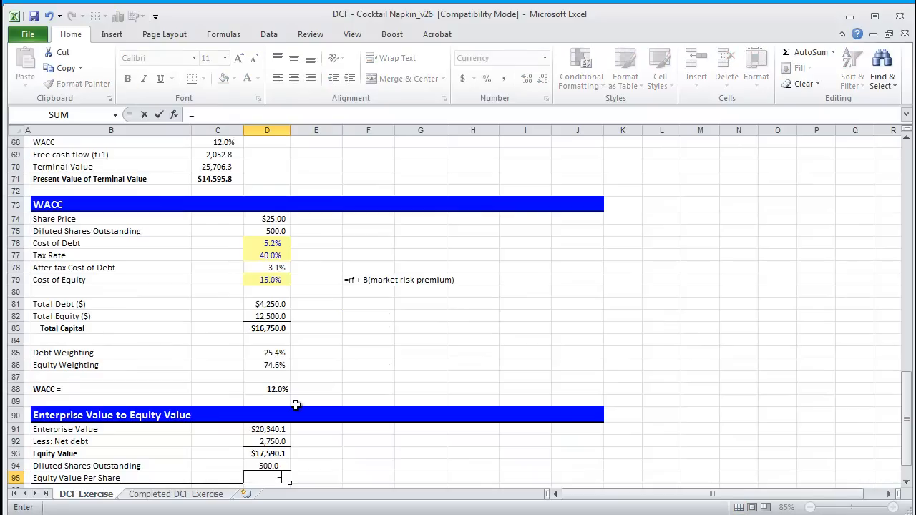
click(266, 467)
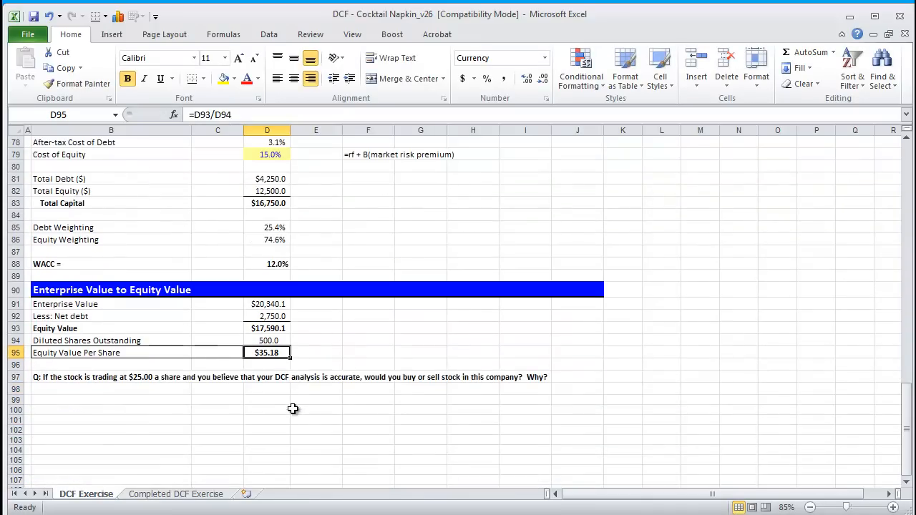
mouse_move(31, 372)
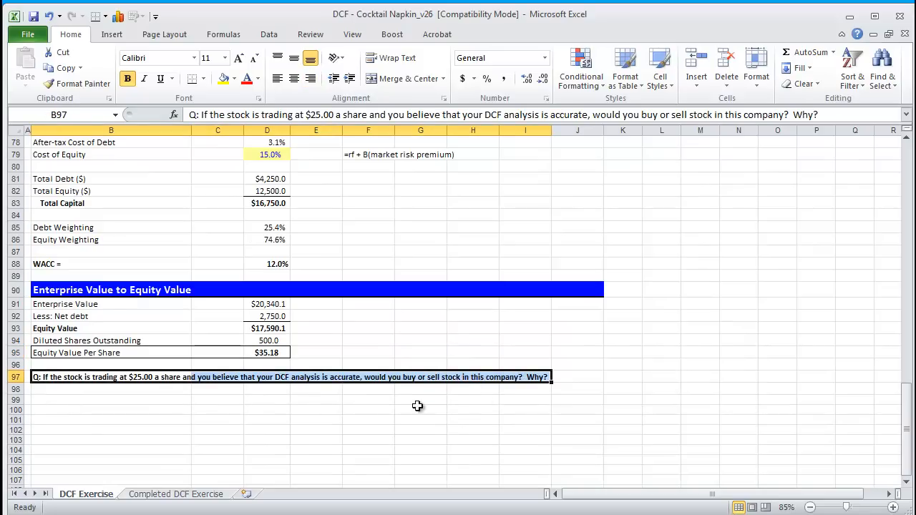
mouse_move(69, 455)
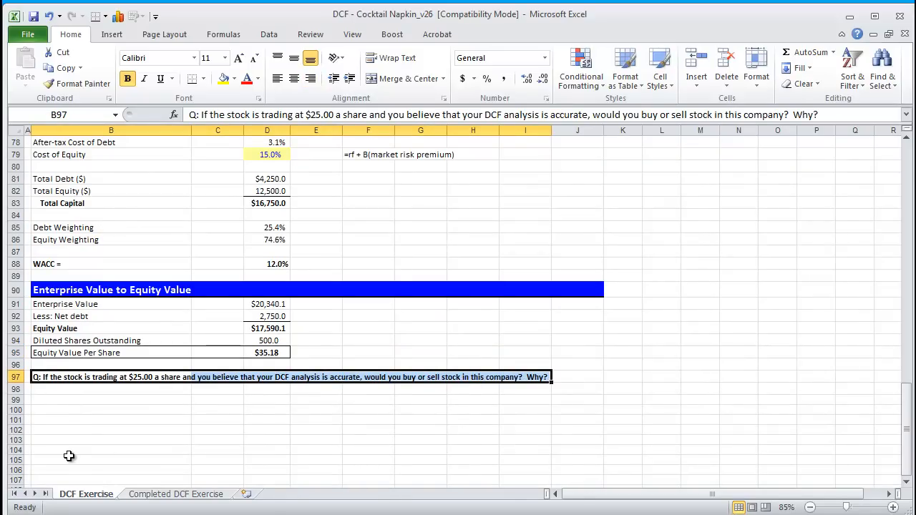
mouse_move(63, 450)
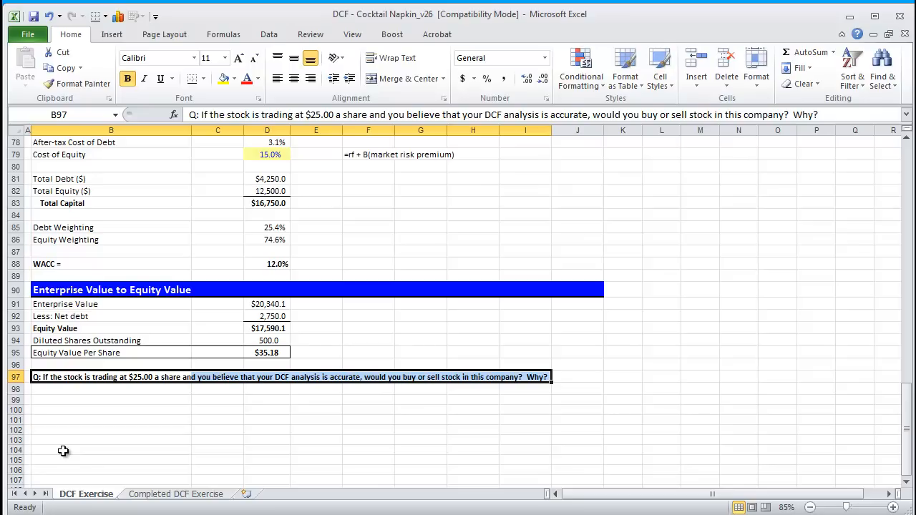
mouse_move(60, 449)
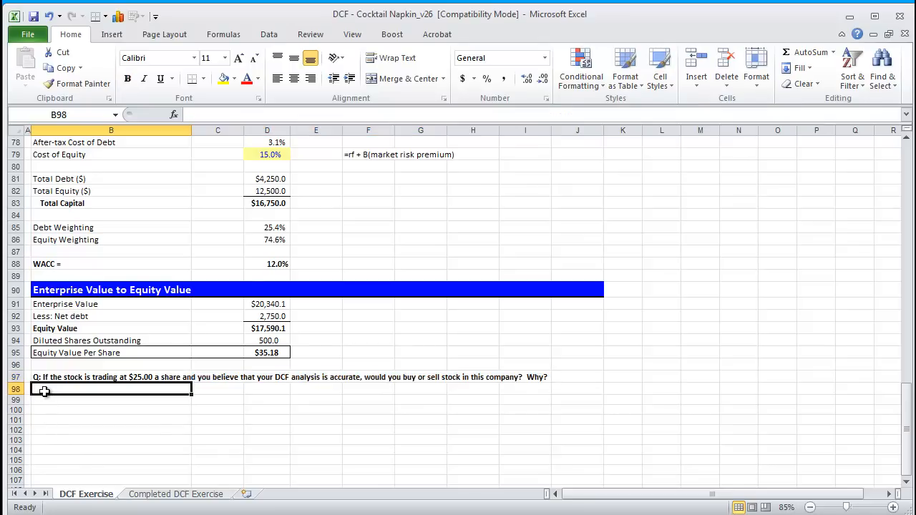
Step: Write the answer 'A: Buy this stock. Stock is considered "cheap"' beneath the buy-or-sell question
text(a)
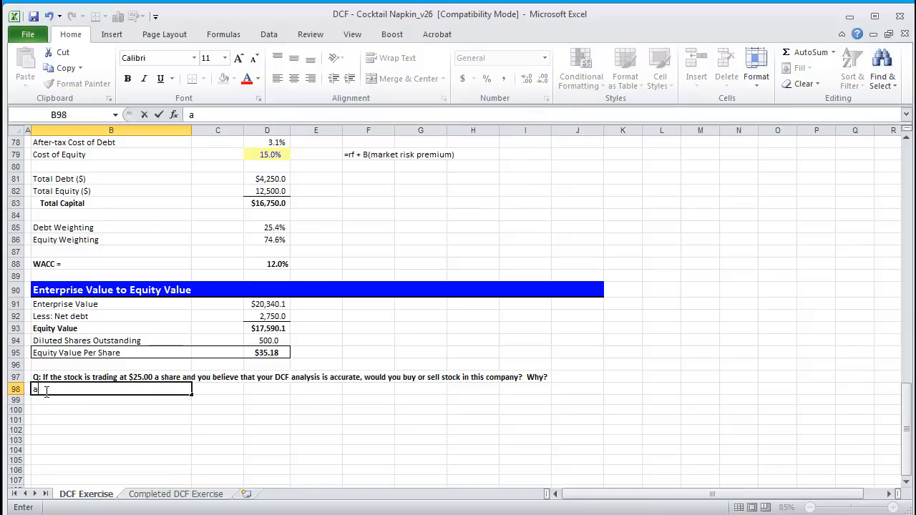
text(:)
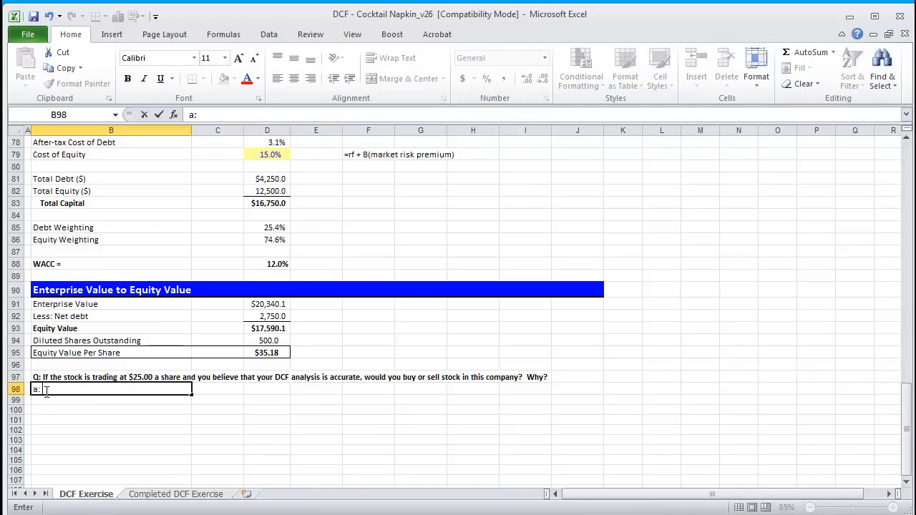
key(BackSpace)
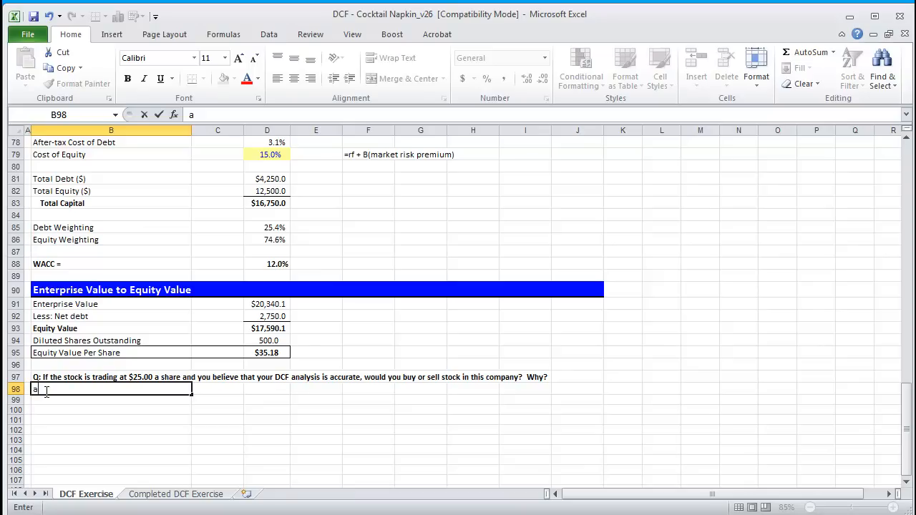
text(:)
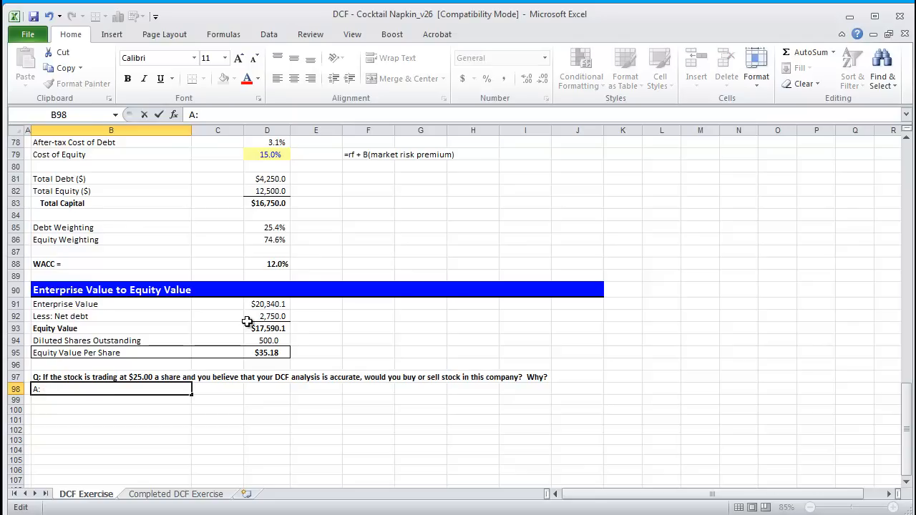
text(Buy this)
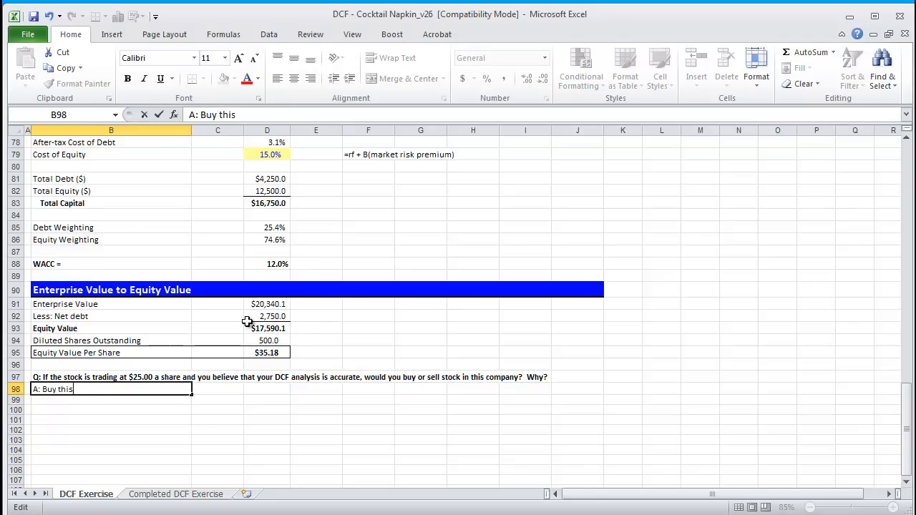
text(stock.)
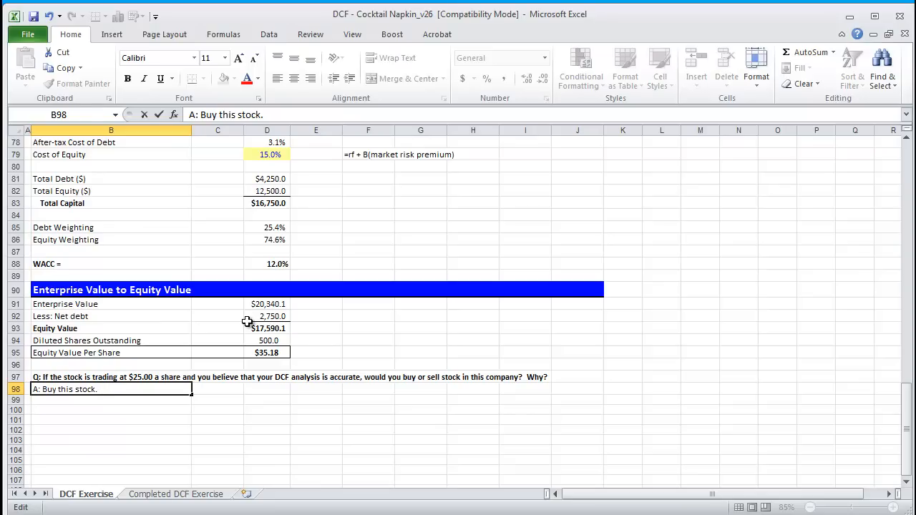
text(Stock is considered "cheap)
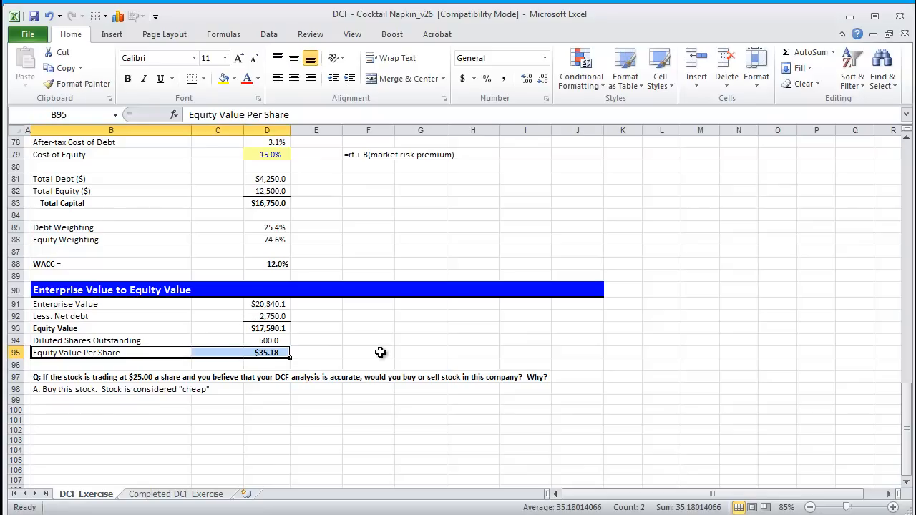
mouse_move(344, 341)
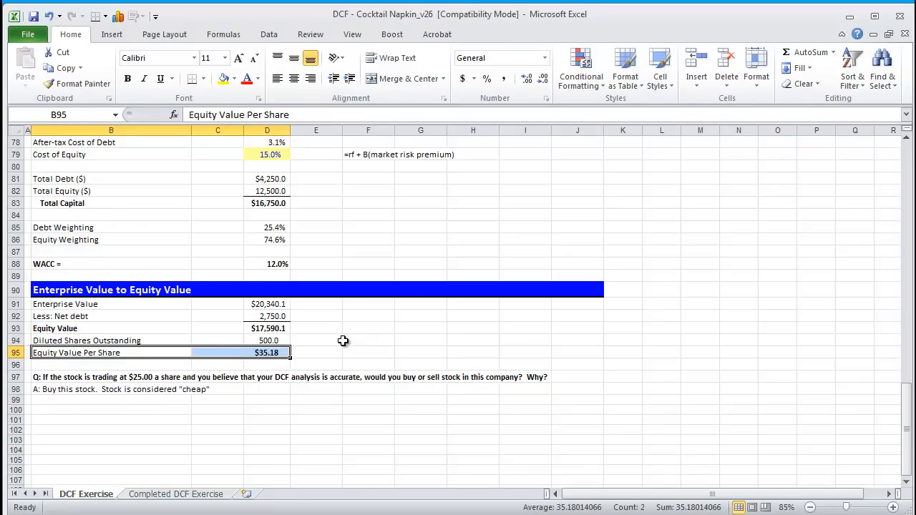
mouse_move(334, 340)
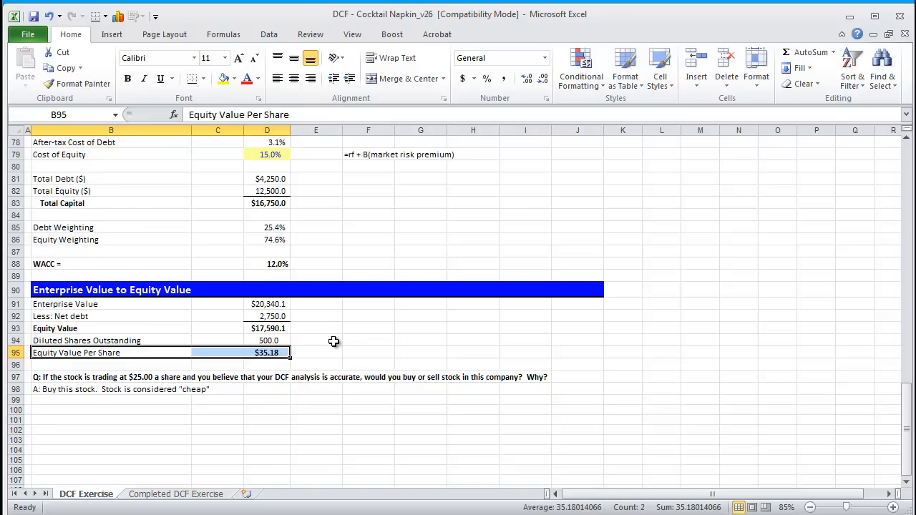
mouse_move(332, 342)
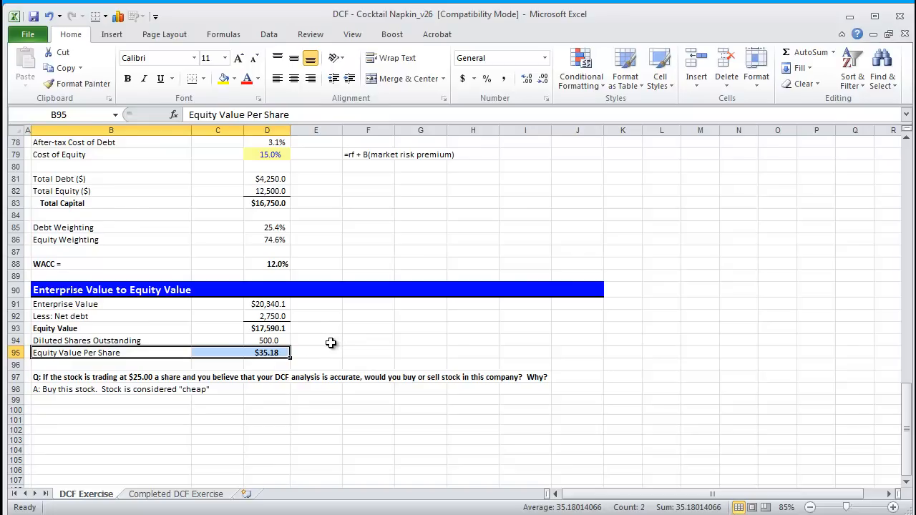
mouse_move(270, 335)
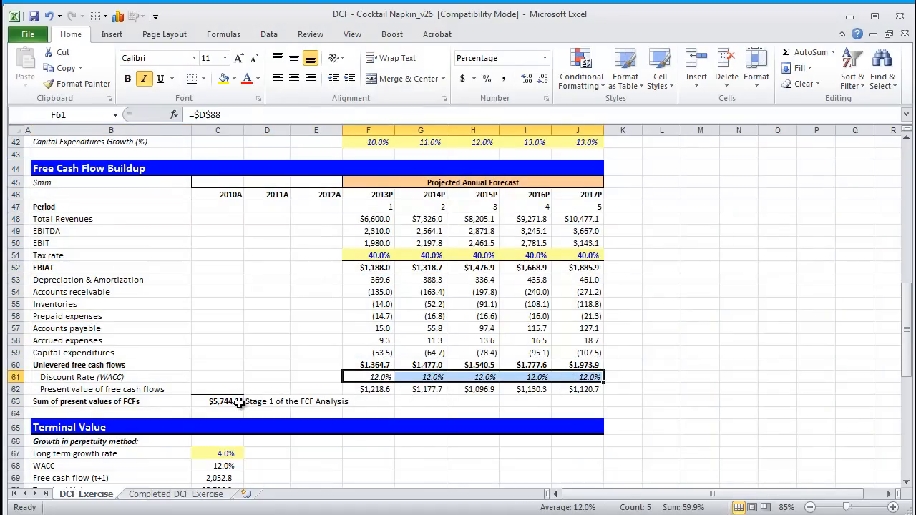
Step: Label the $14,595.8 Present Value of Terminal Value row as 'Stage 2', matching the earlier Stage 1 note
click(217, 400)
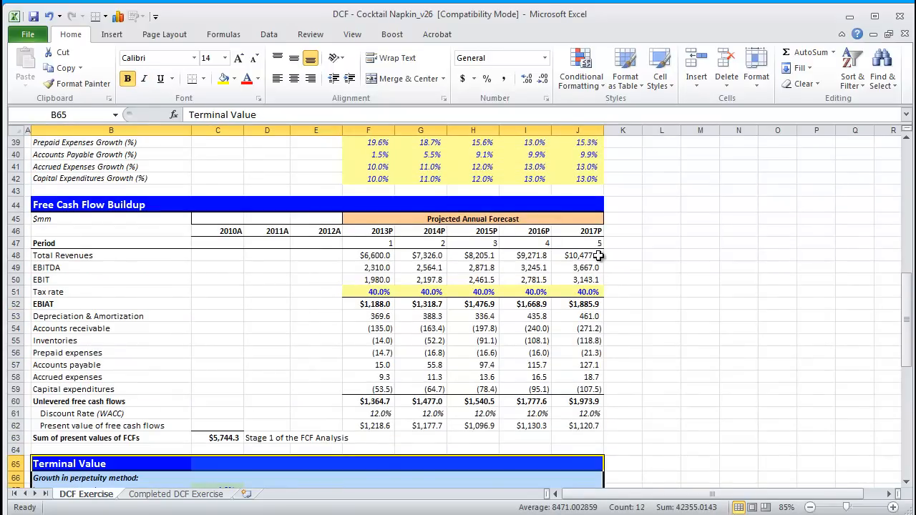
scroll(down, 3)
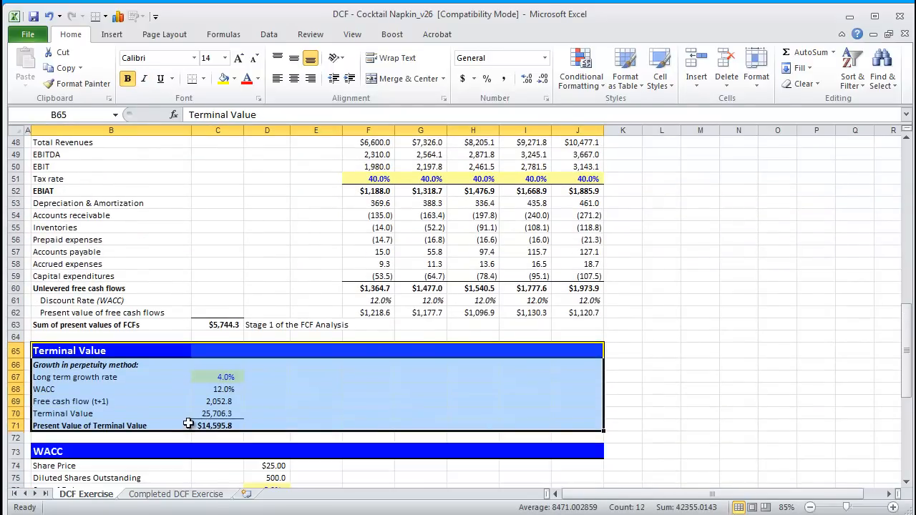
click(267, 425)
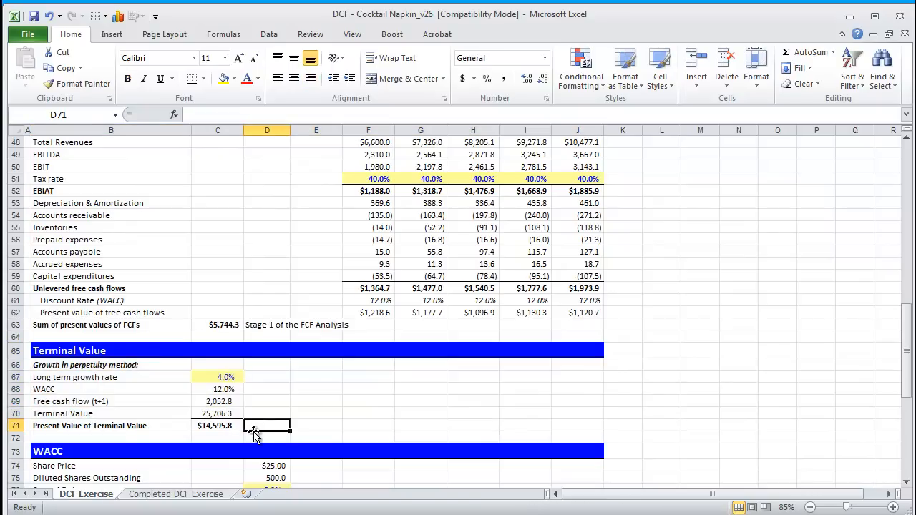
text(Stage 2)
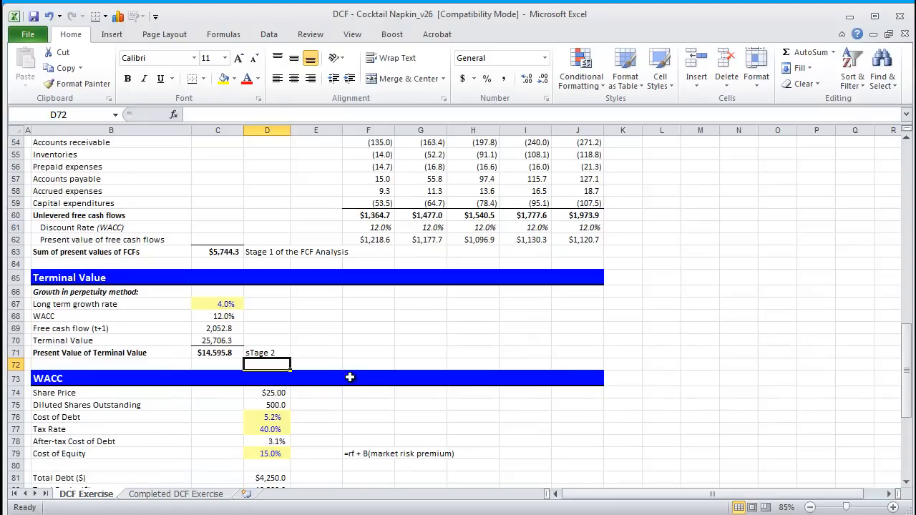
scroll(down, 3)
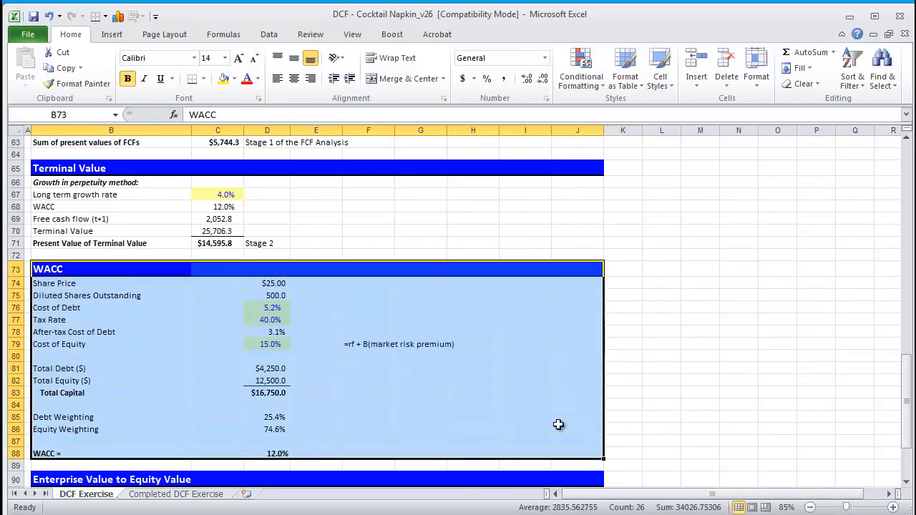
mouse_move(488, 430)
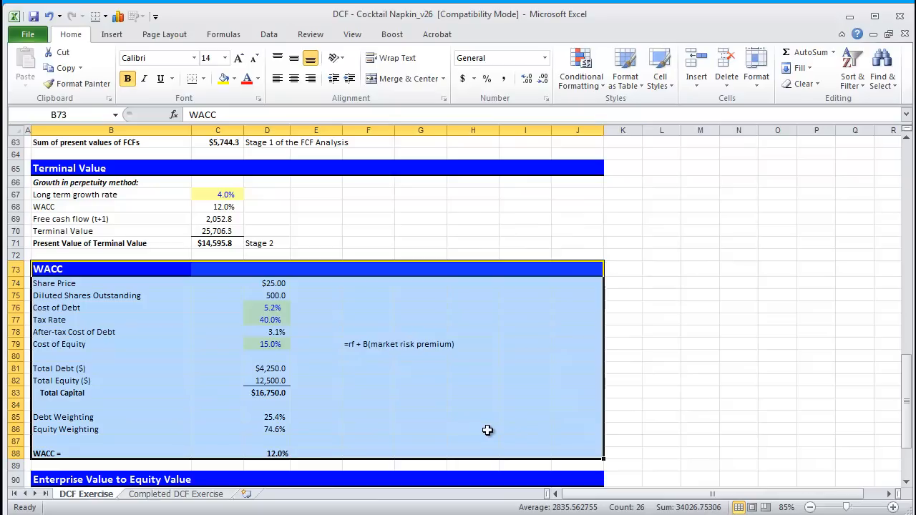
mouse_move(405, 403)
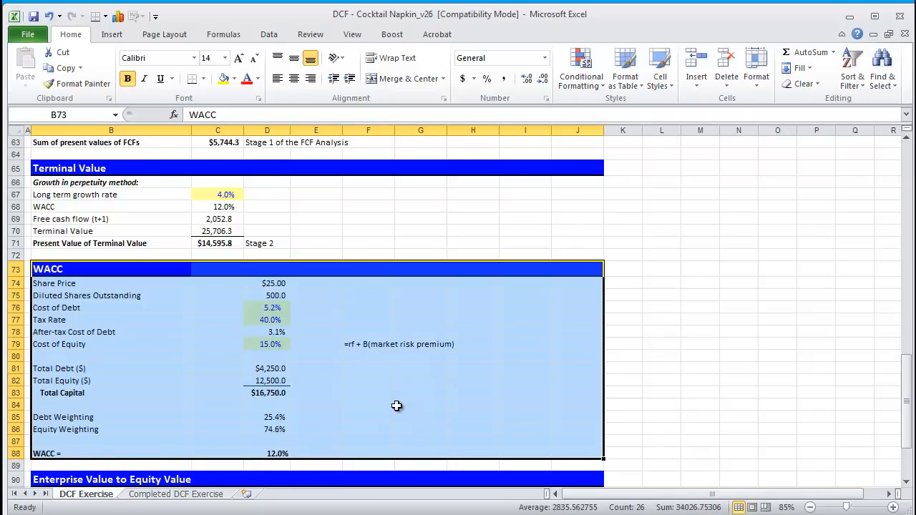
scroll(up, 3)
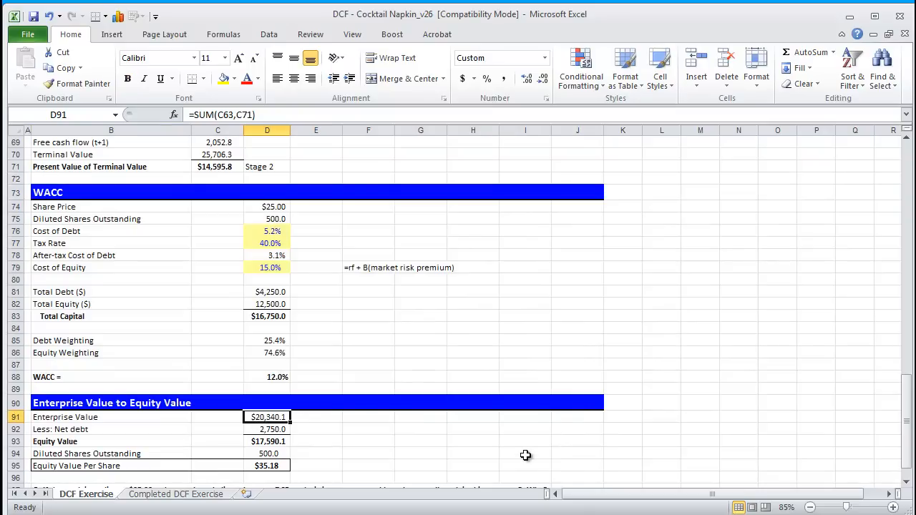
click(266, 429)
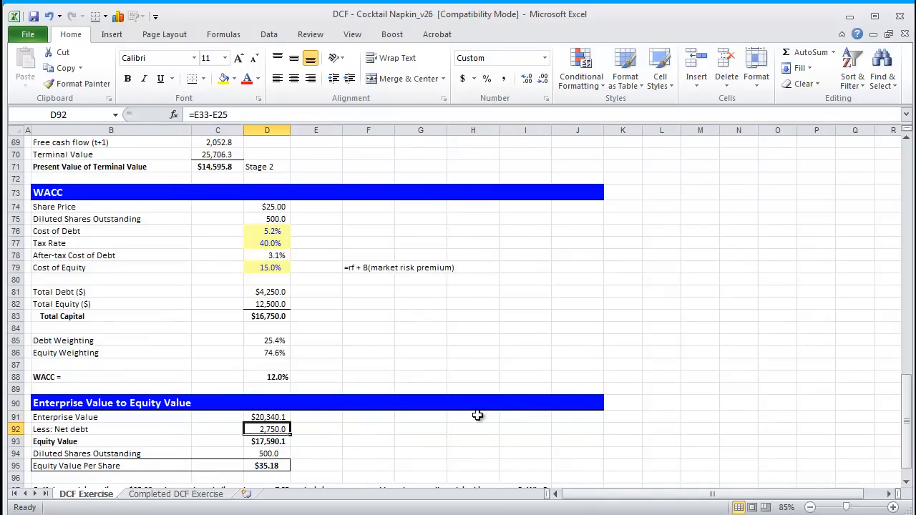
click(267, 440)
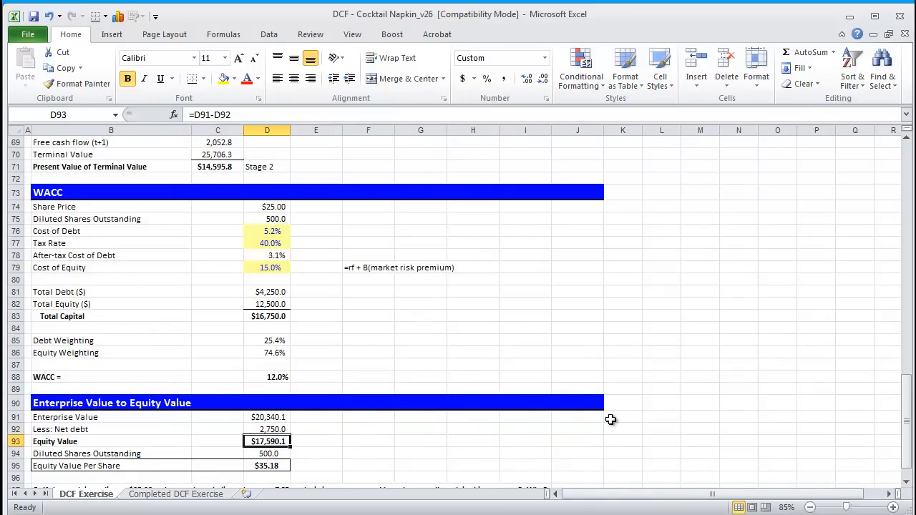
click(266, 465)
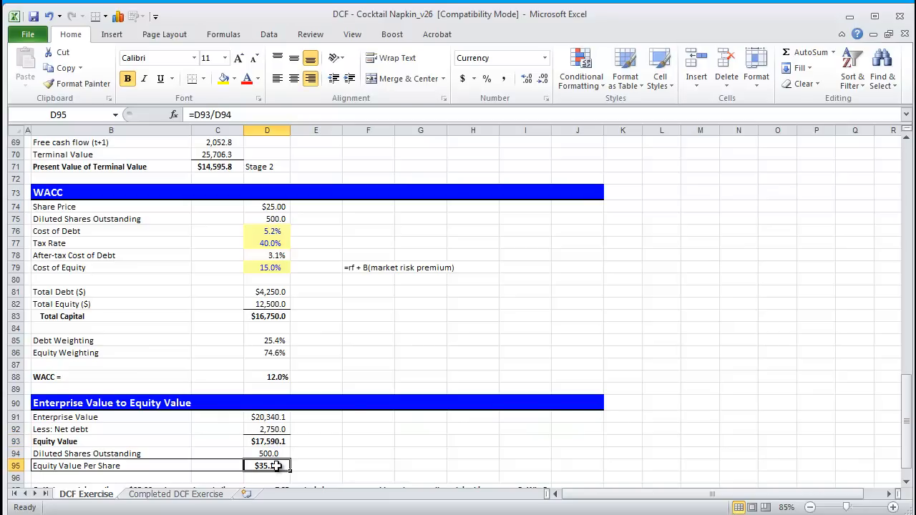
mouse_move(463, 457)
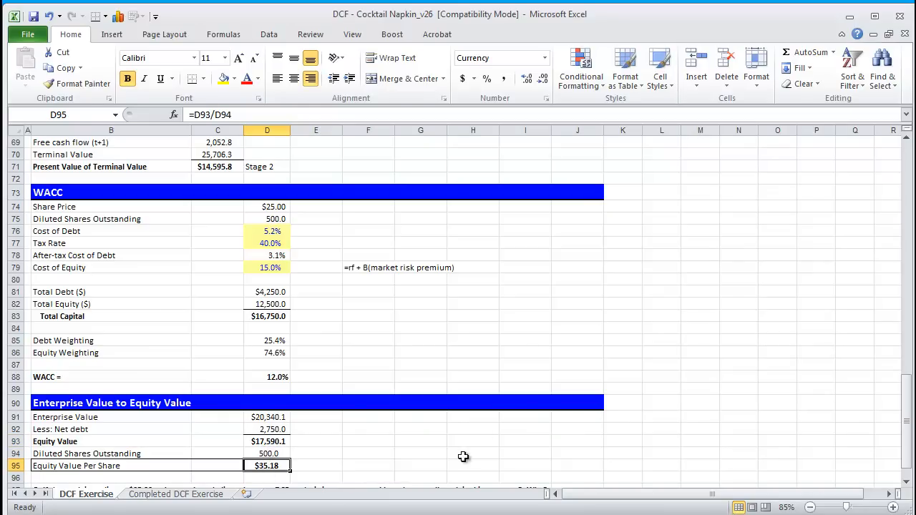
scroll(down, 3)
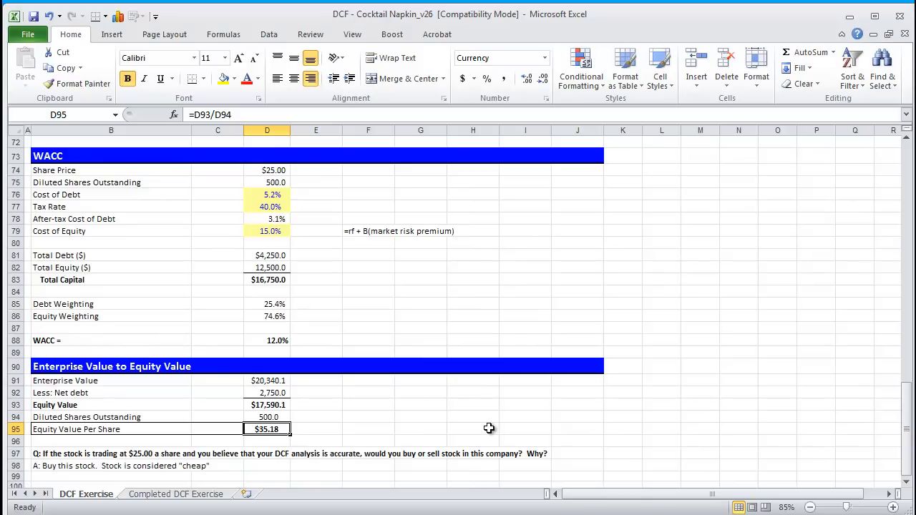